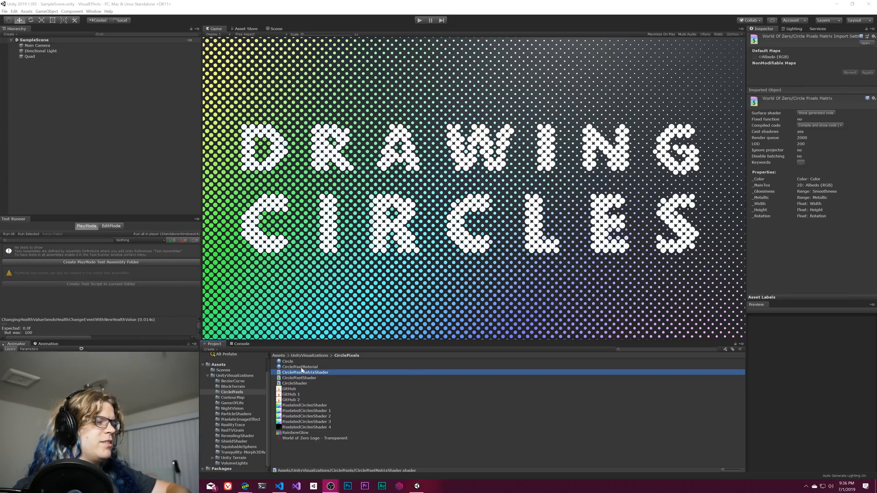
Set CirclePixelMaterial's Rotation to 45
left_click(297, 366)
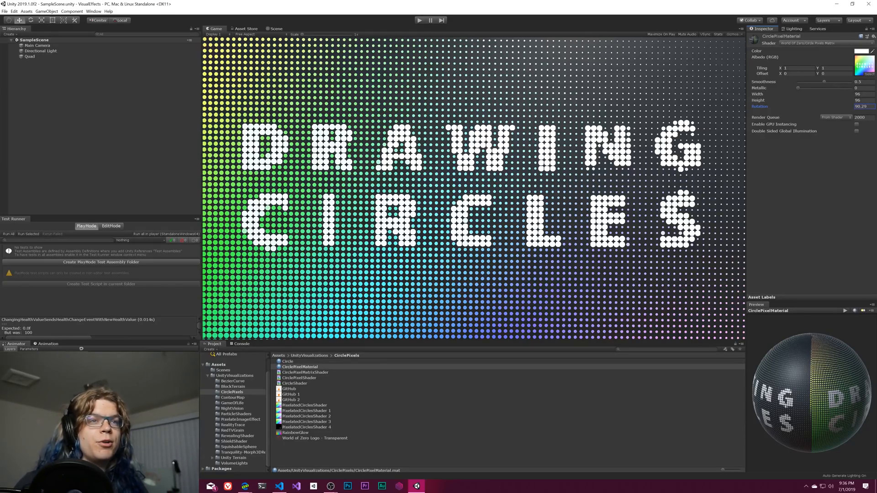
type("45")
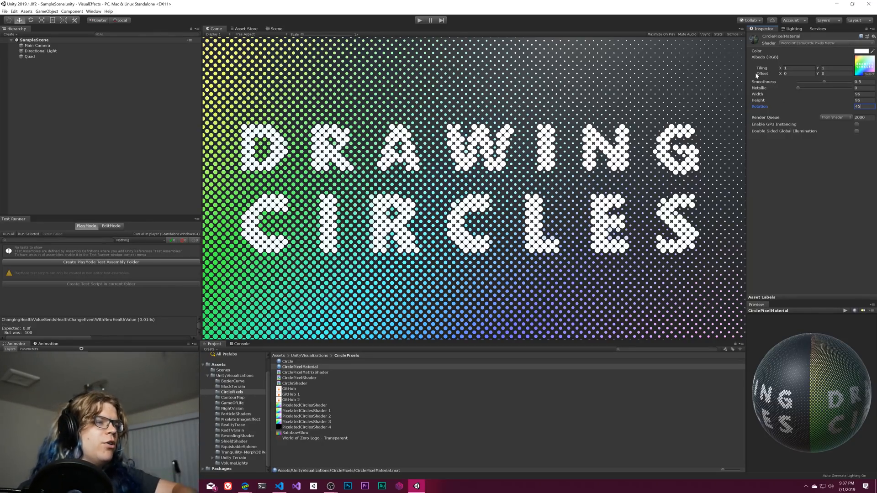
mouse_move(670, 95)
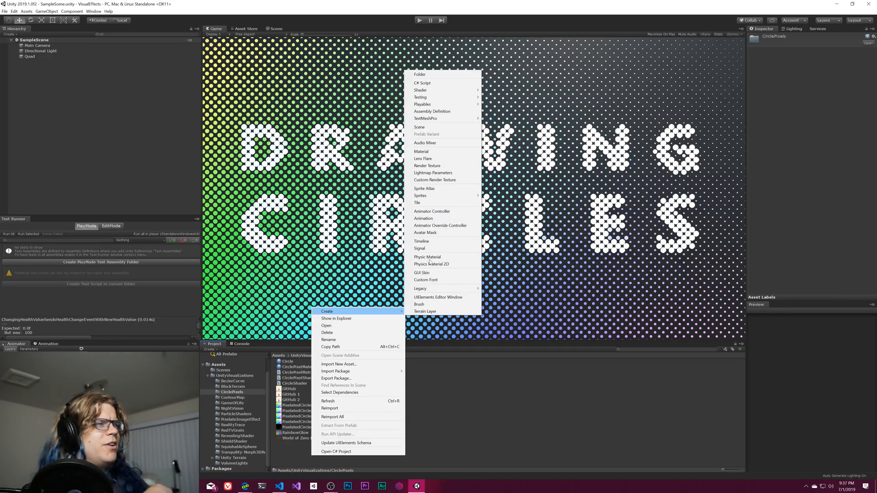
mouse_move(436, 104)
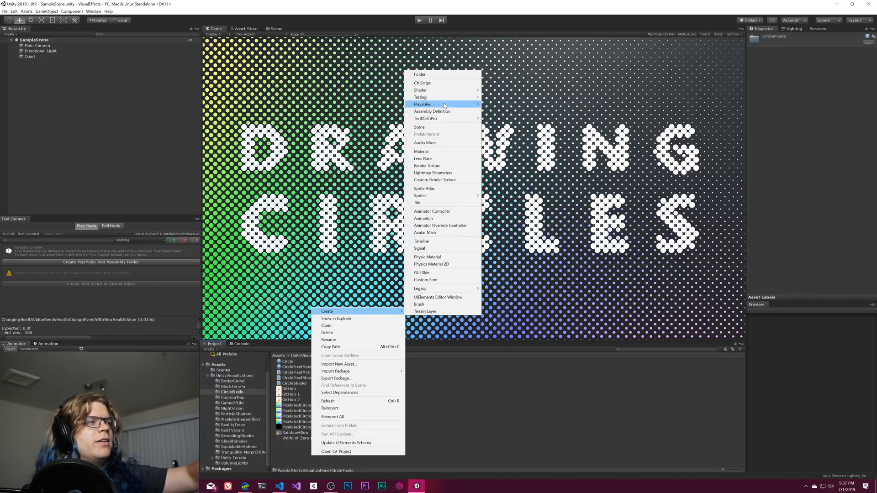
mouse_move(419, 90)
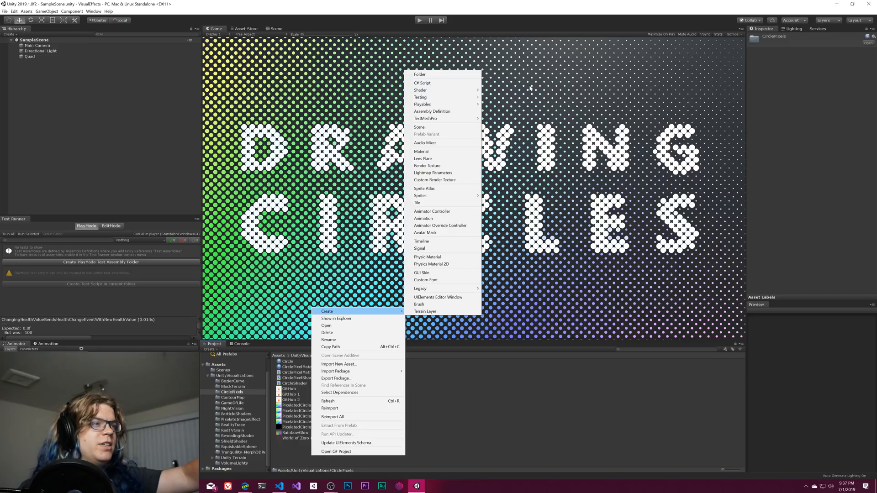
mouse_move(420, 90)
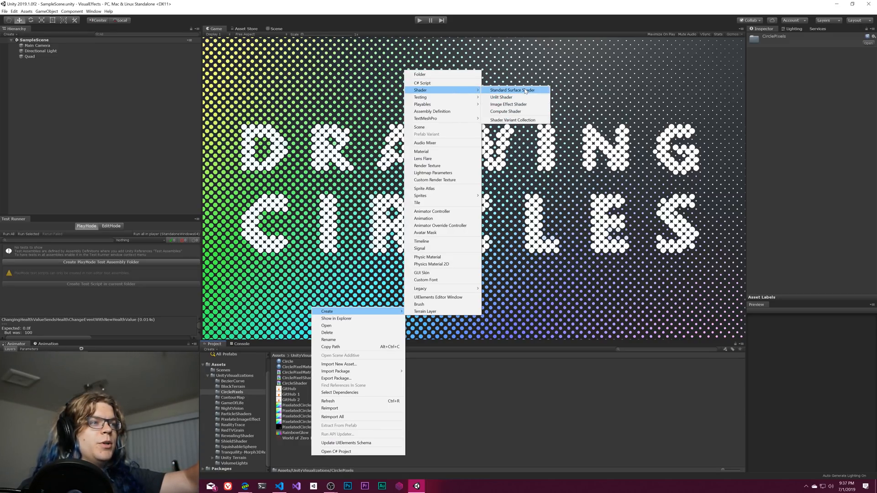
Create a Standard Surface Shader named DiamonPixelShader in CirclePixels and open it
left_click(511, 90)
type("DiamondPixelShader")
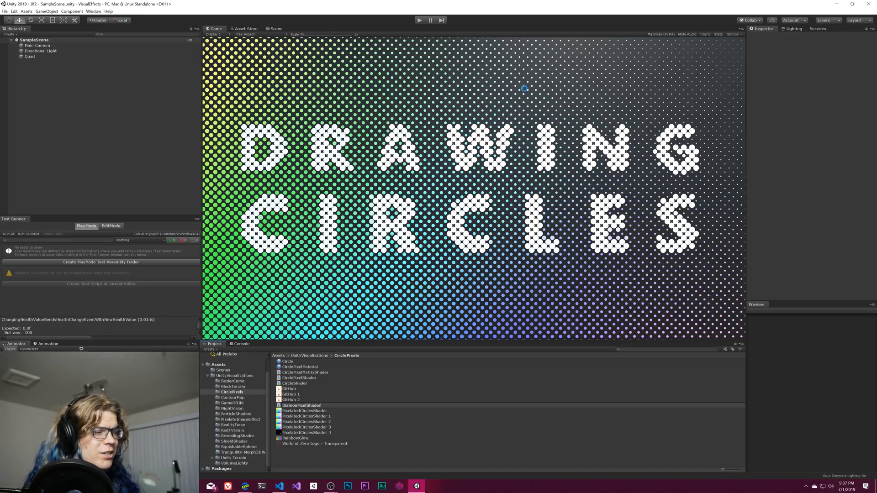
left_click(301, 405)
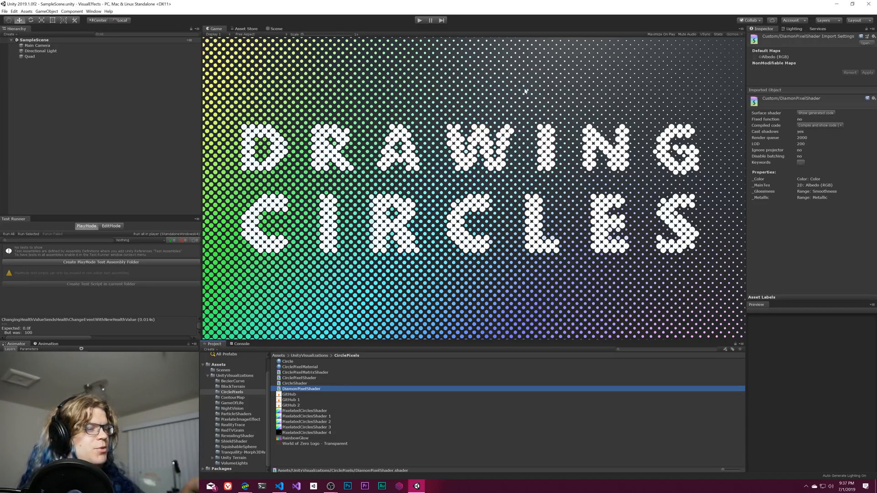
left_click(279, 485)
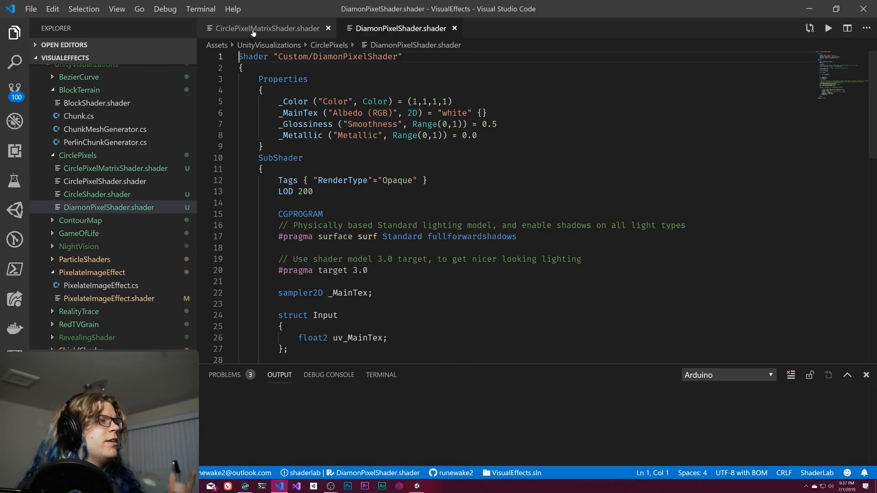
Copy _Width, _Height and _Rotation properties from CirclePixelMatrixShader into DiamonPixelShader and save
left_click(267, 28)
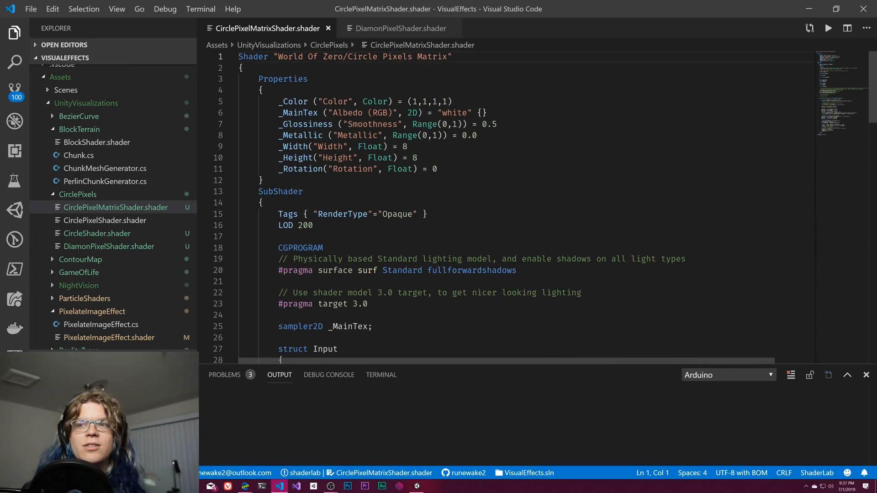
left_click_drag(436, 169, 418, 158)
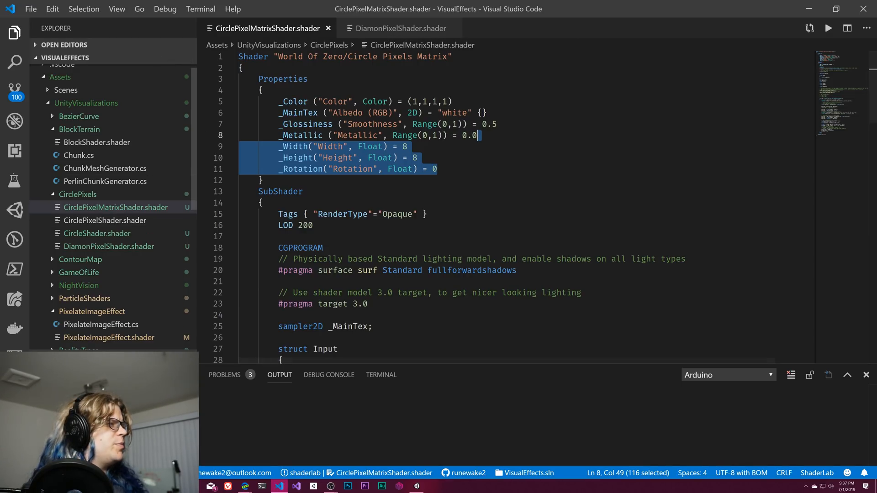
left_click(400, 28)
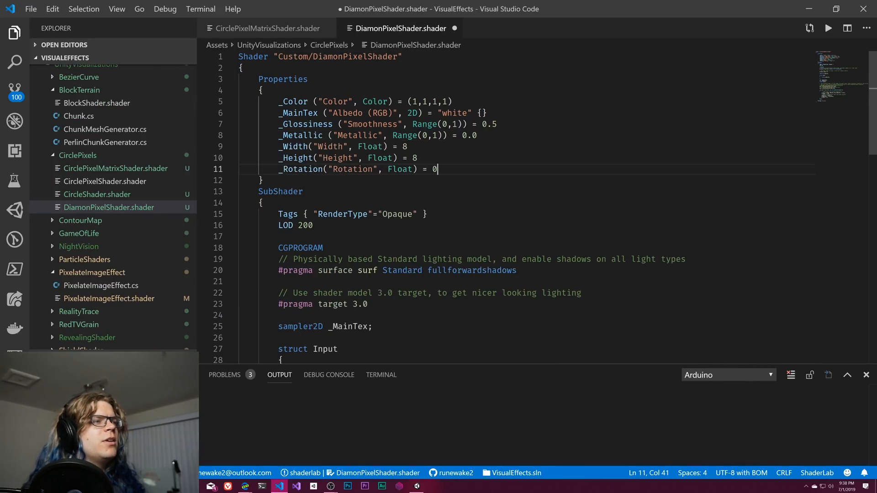
key("ctrl+s")
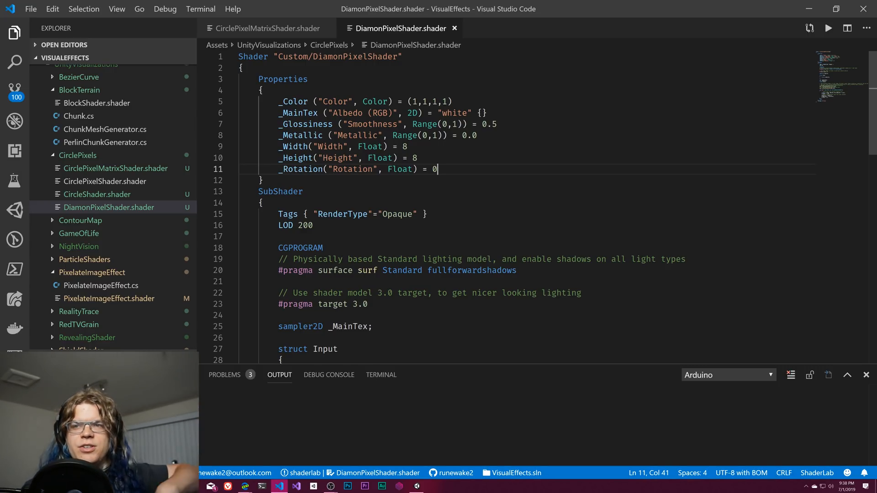
mouse_move(252, 55)
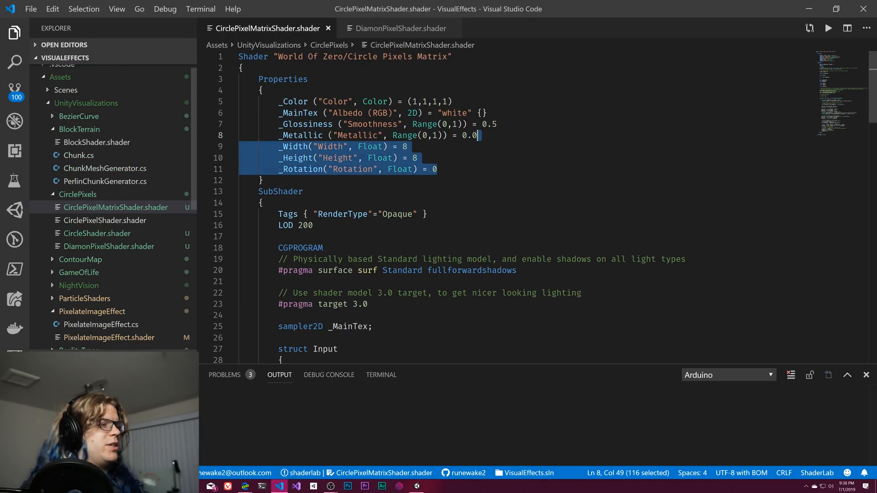
Paste the float _Width, _Height and _Rotation declarations below _Color in DiamonPixelShader
scroll("down", 3)
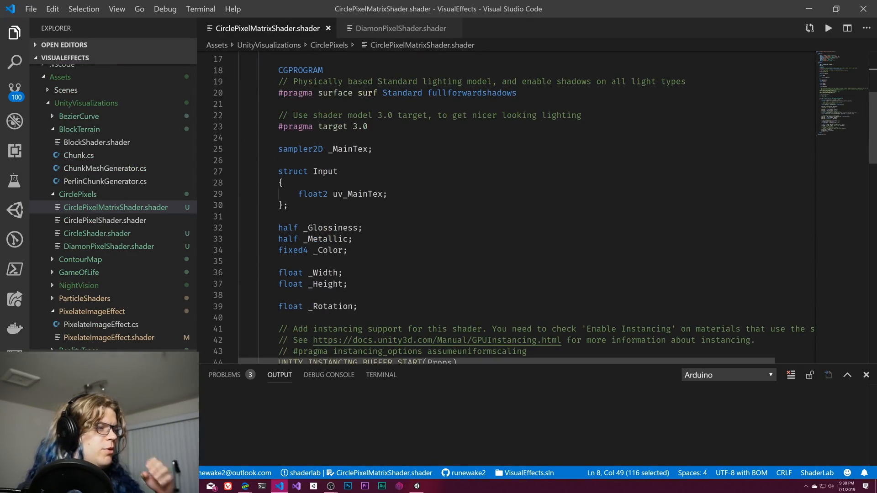
left_click_drag(278, 272, 358, 306)
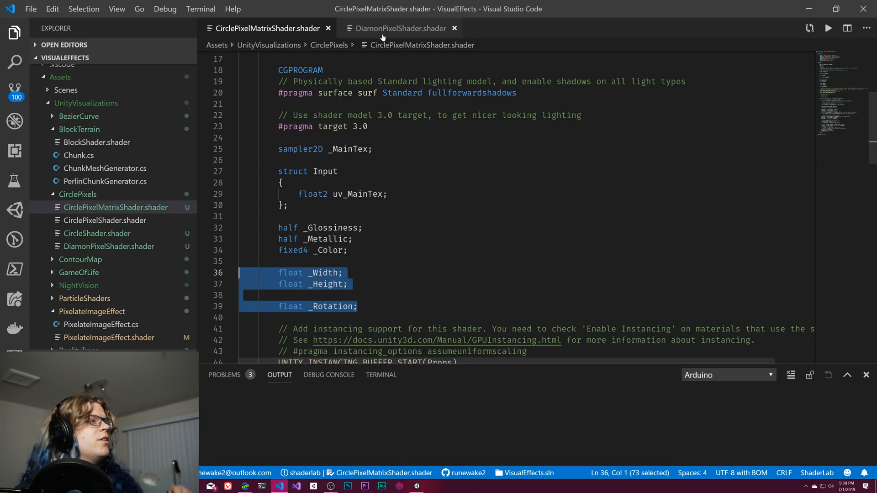
left_click(399, 28)
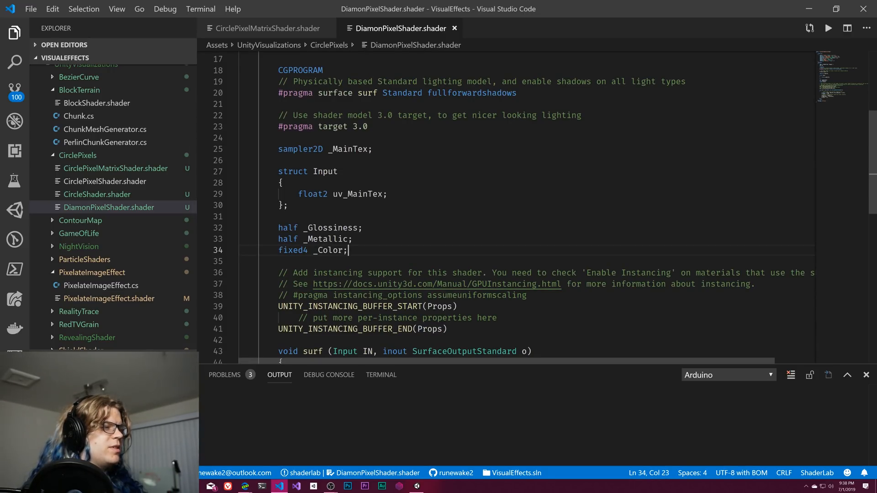
type("float _Width;")
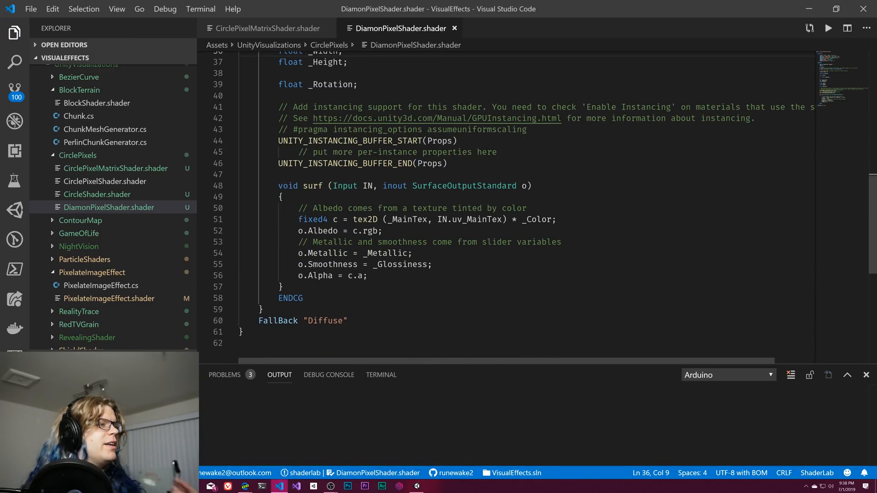
mouse_move(295, 27)
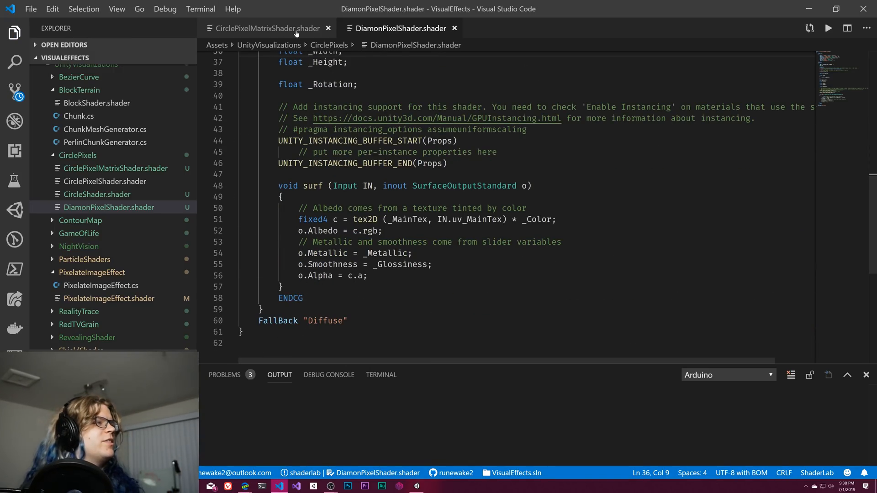
Paste the rot radians conversion and float2x2 rotation matrix at the top of surf
left_click(266, 28)
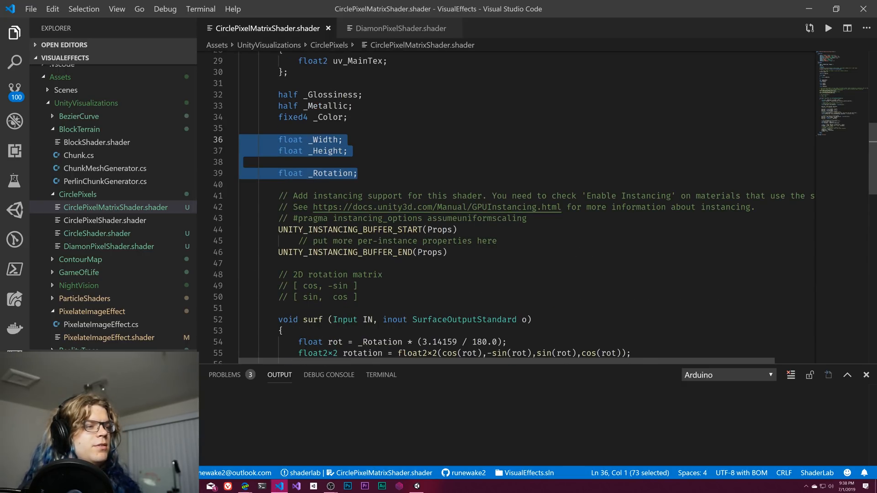
scroll("down", 3)
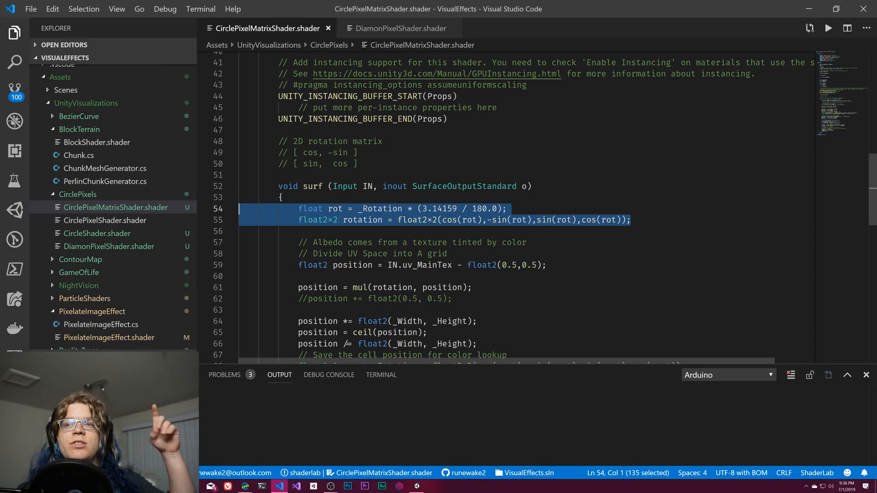
left_click(400, 28)
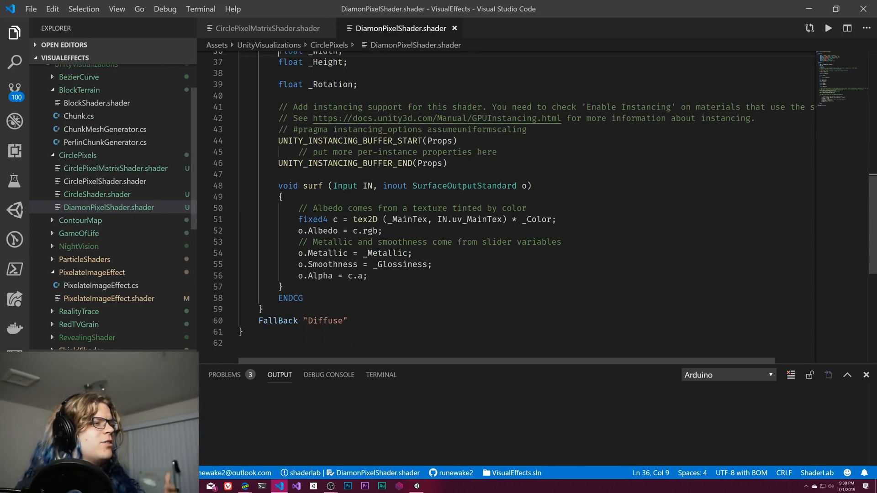
key("enter")
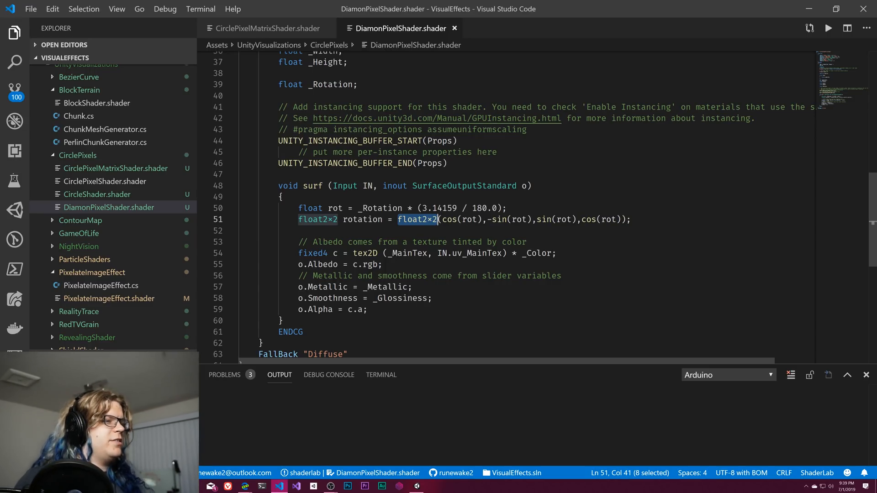
mouse_move(268, 28)
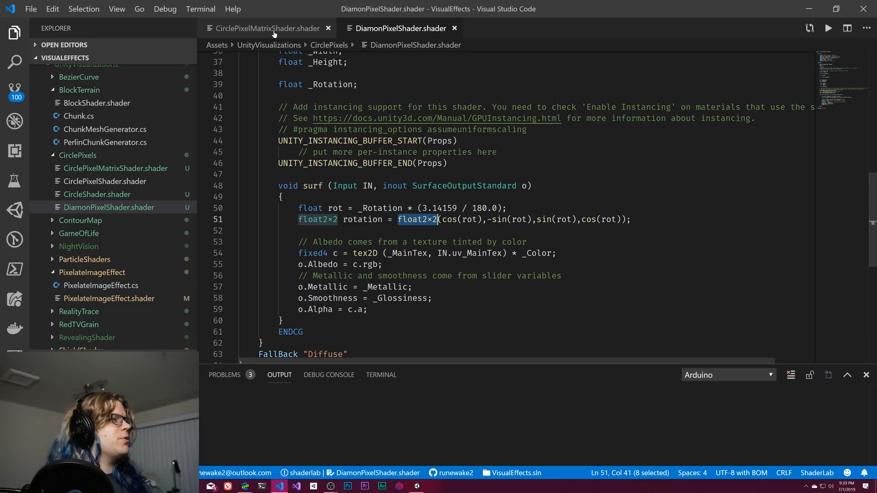
Select the UV-centring line float2 position = IN.uv_MainTex - float2(0.5,0.5) in CirclePixelMatrixShader
left_click(267, 28)
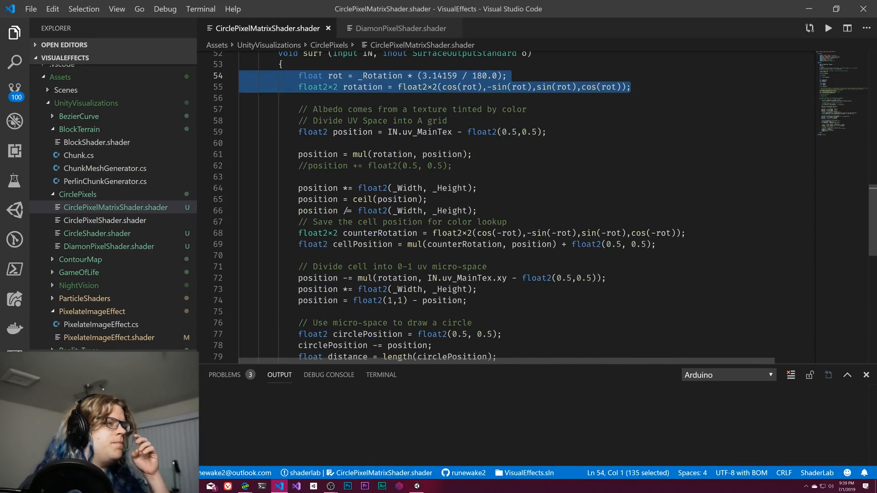
left_click(545, 132)
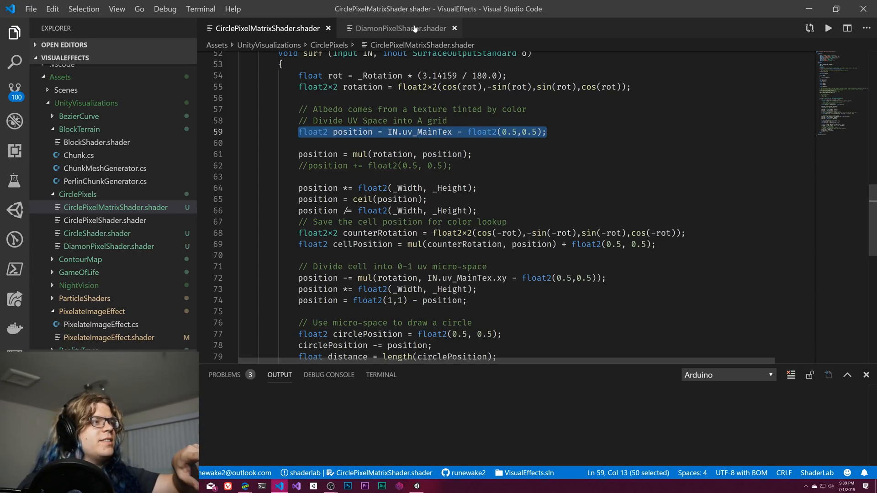
Add float2 position = IN.uv_MainTex - float2(0.5,0.5); after the rotation matrix
left_click(399, 28)
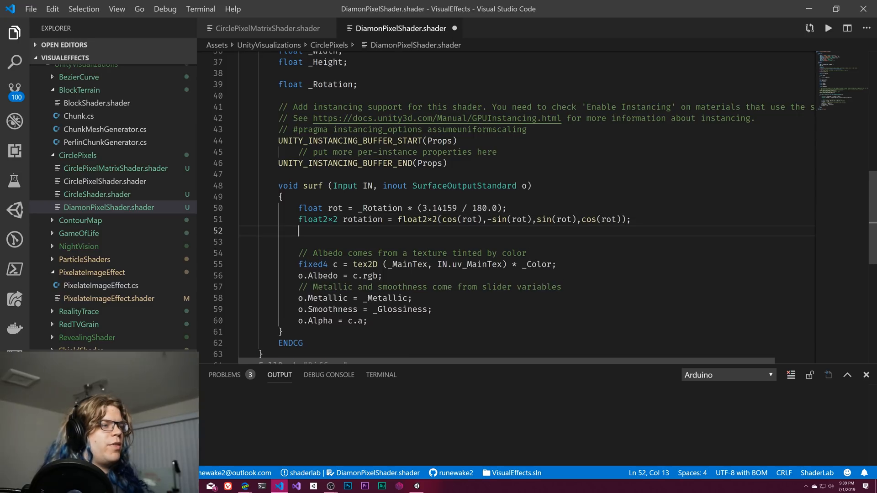
type("float2 position = IN.uv_MainTex - float2(0.5,0.5);")
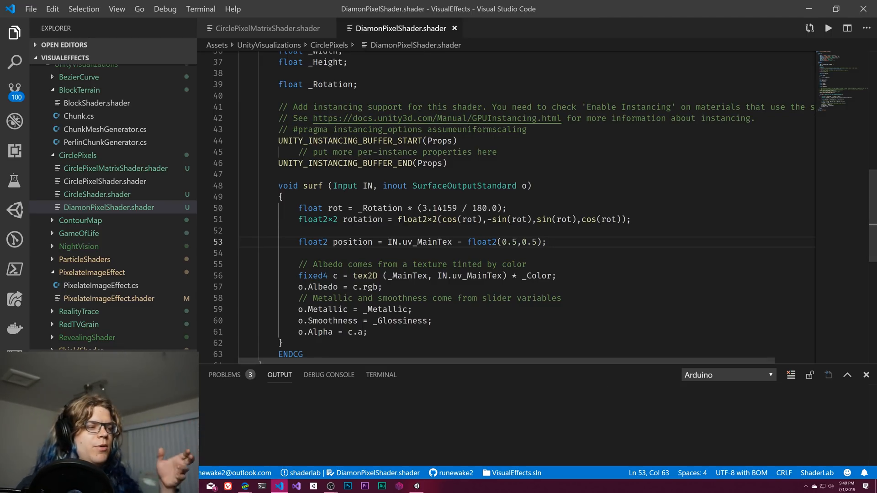
mouse_move(417, 485)
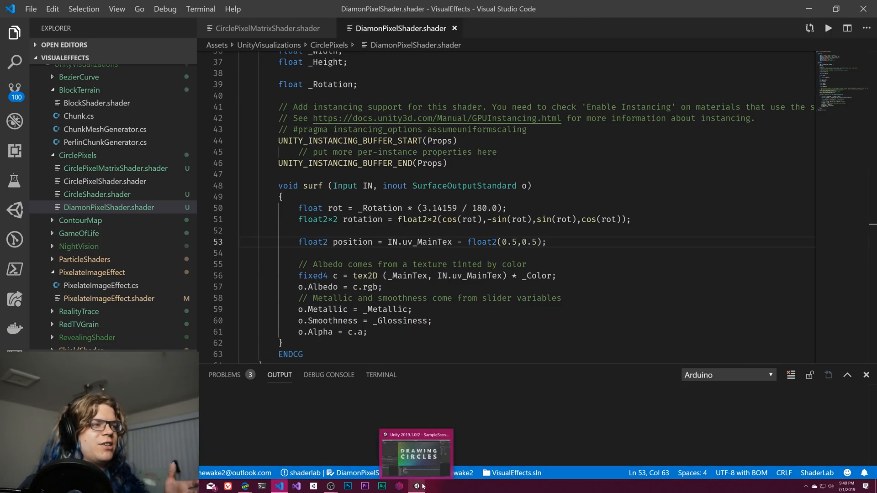
Check the DRAWING CIRCLES Game view in Unity, then return to CirclePixelMatrixShader
left_click(416, 453)
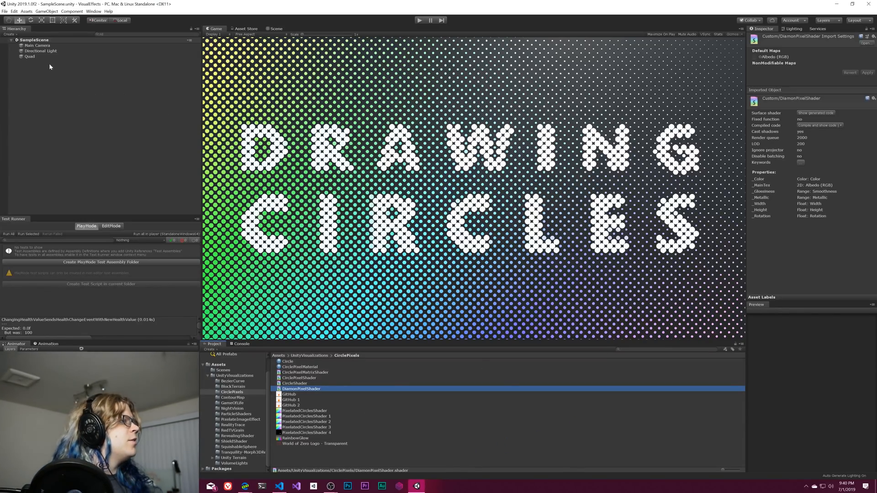
left_click(299, 366)
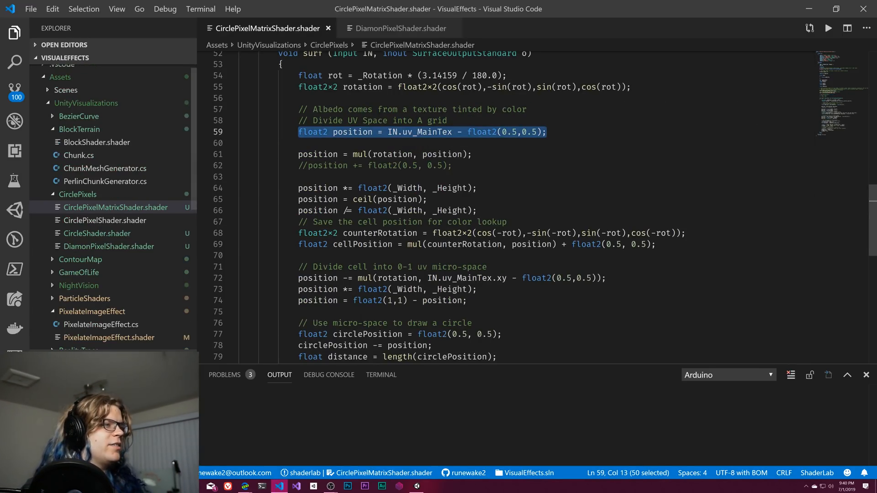
Pick out CirclePixelMatrixShader's mul(rotation, position) line and open a new line in DiamonPixelShader
left_click(452, 165)
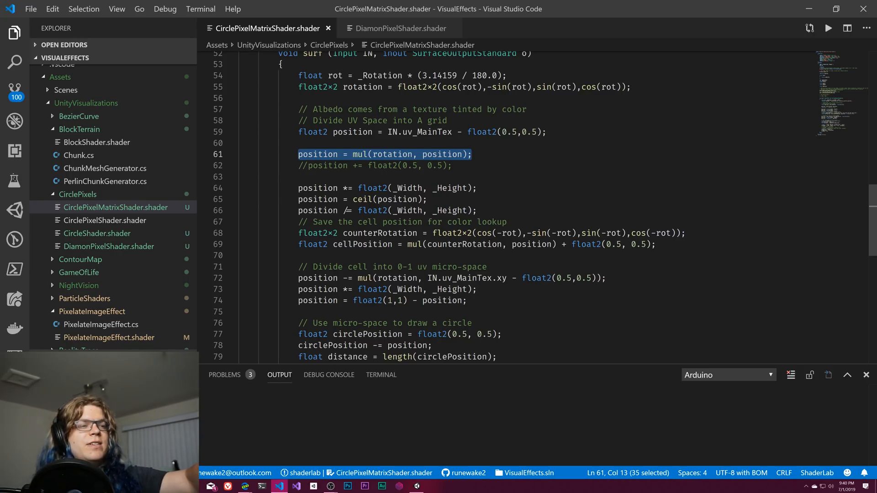
left_click(400, 27)
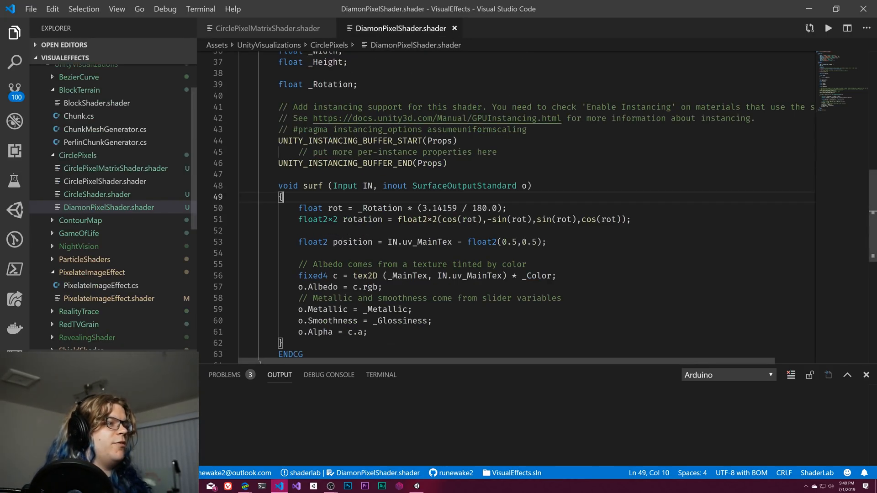
key("Enter")
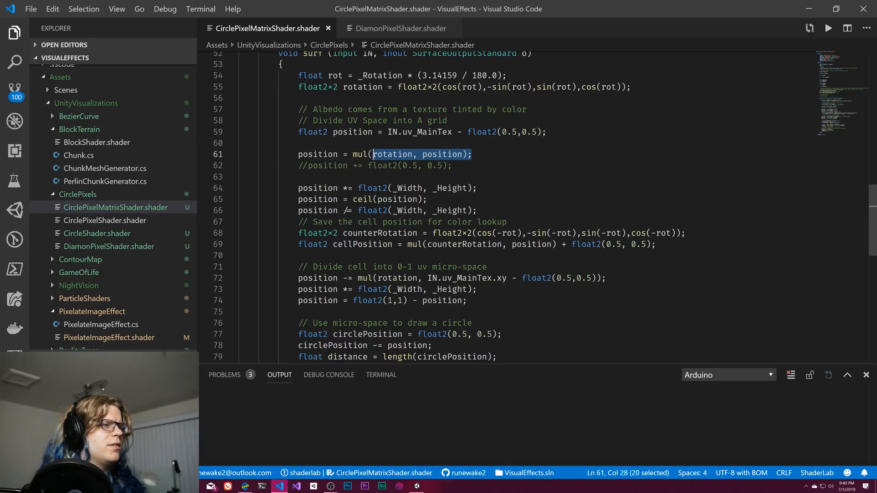
Add position = mul(rotation, position); and highlight the rotation and position variables
left_click(400, 28)
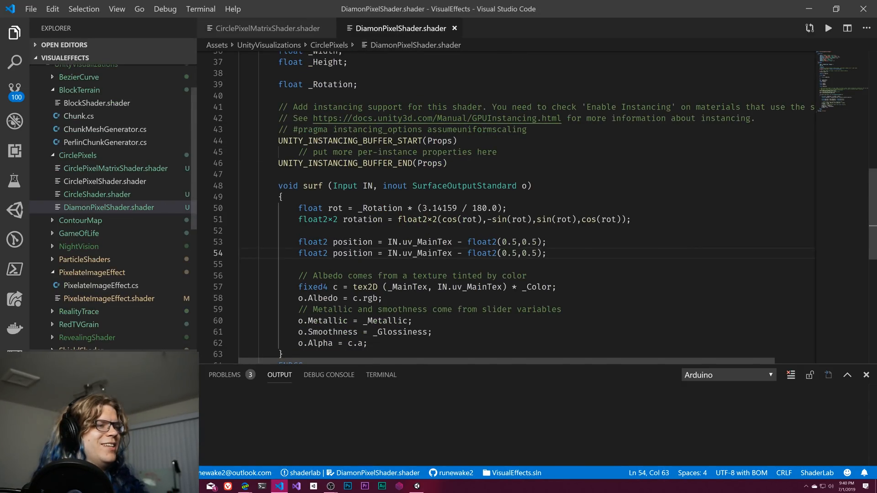
type("position = mul(rotation, position);")
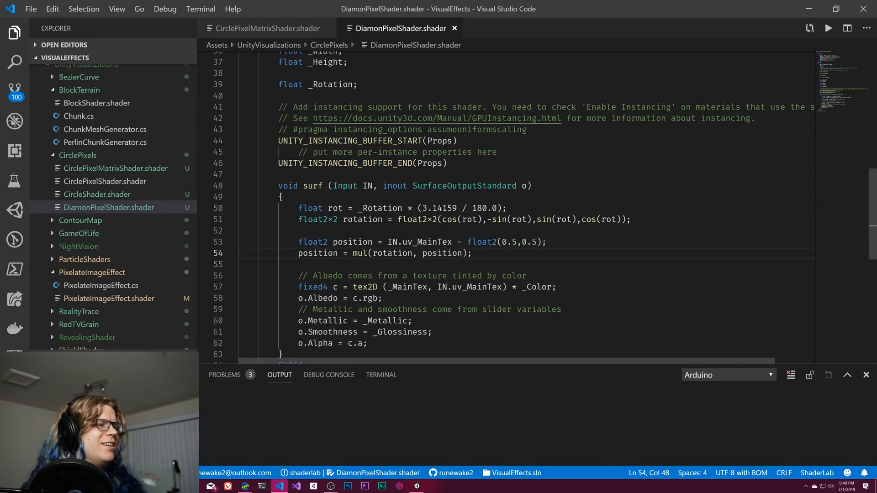
double_click(393, 254)
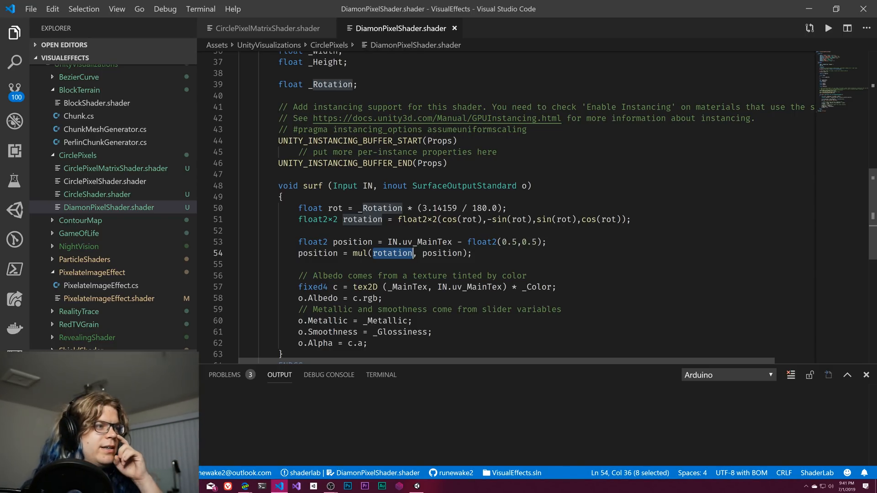
double_click(441, 254)
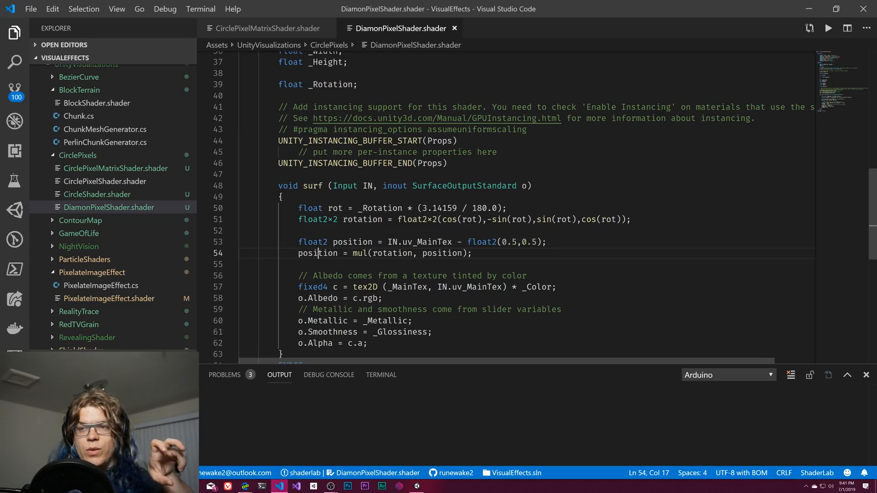
Add the _Width/_Height scaling, ceil and divide lines after the rotation line, then review them
left_click(266, 27)
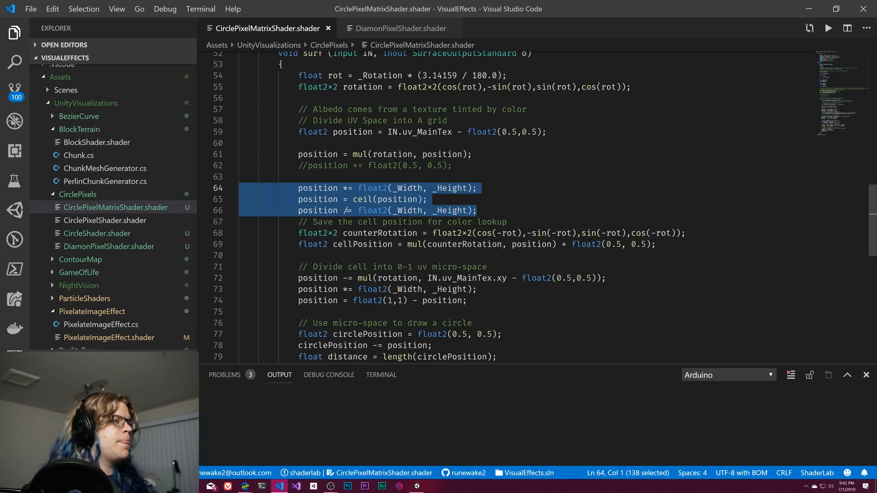
left_click(399, 27)
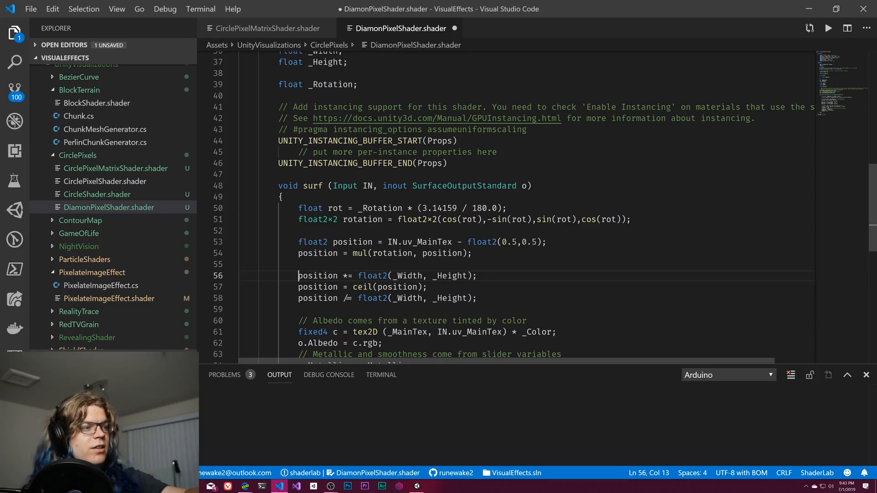
double_click(469, 331)
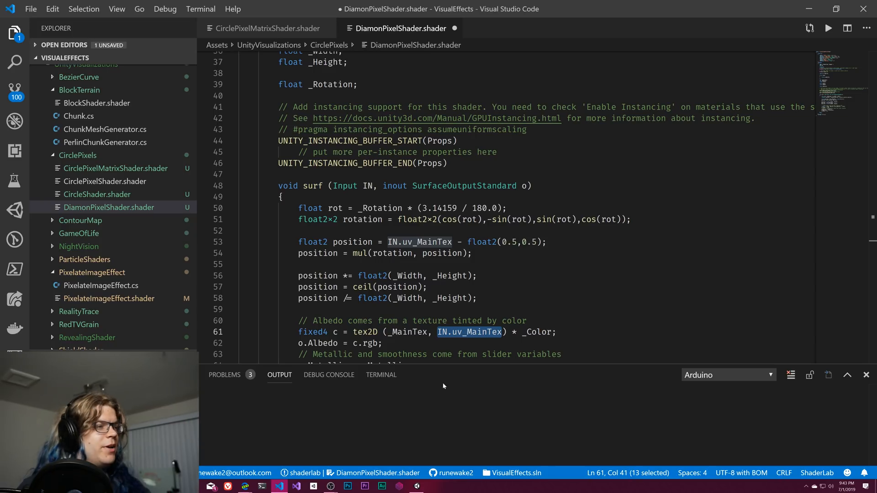
left_click_drag(299, 275, 477, 298)
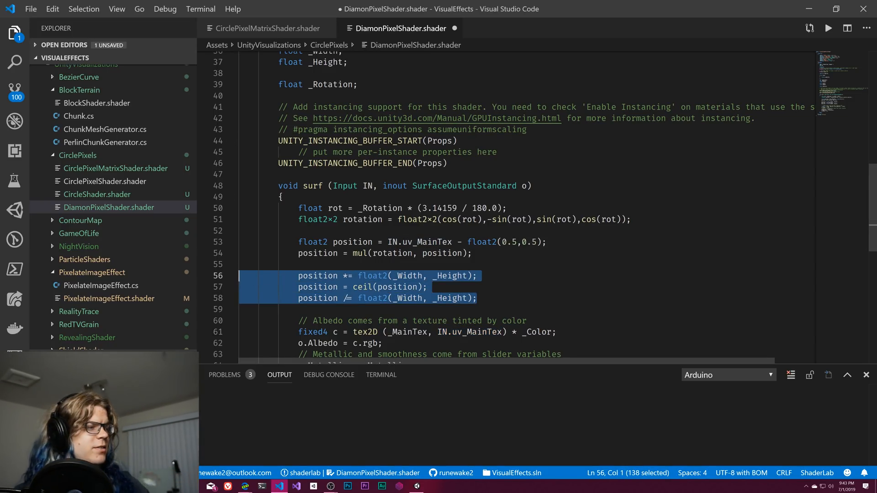
Copy the counterRotation and cellPosition lines from CirclePixelMatrixShader into DiamonPixelShader after the ceil block
left_click(266, 27)
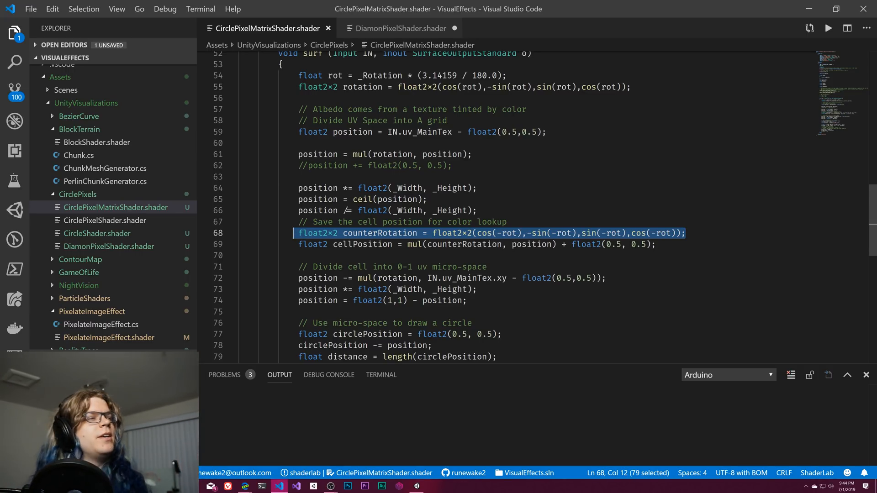
left_click(685, 233)
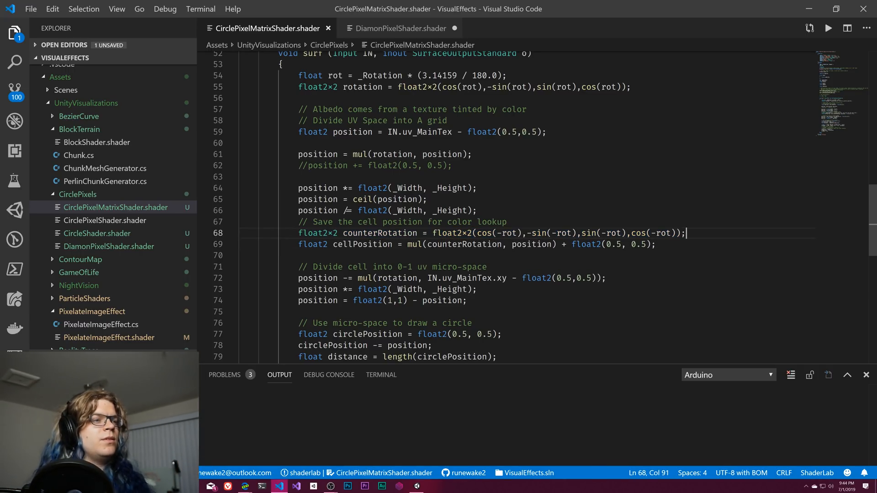
left_click_drag(433, 233, 685, 234)
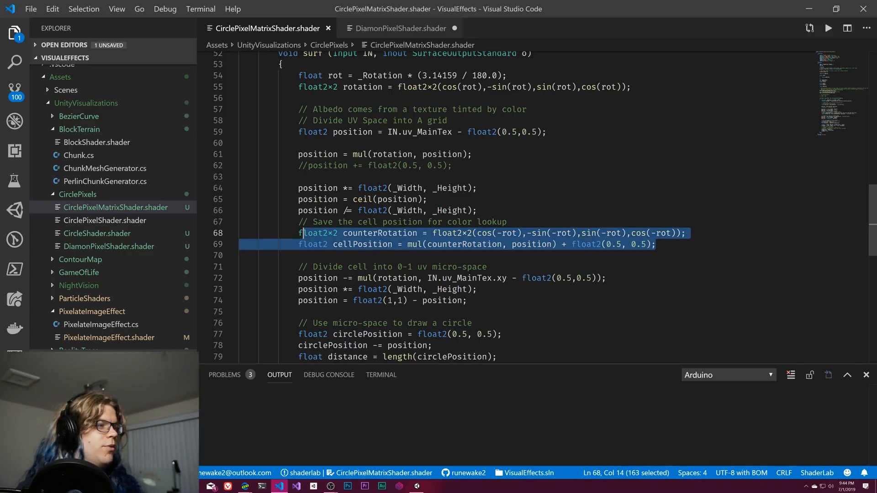
left_click(398, 28)
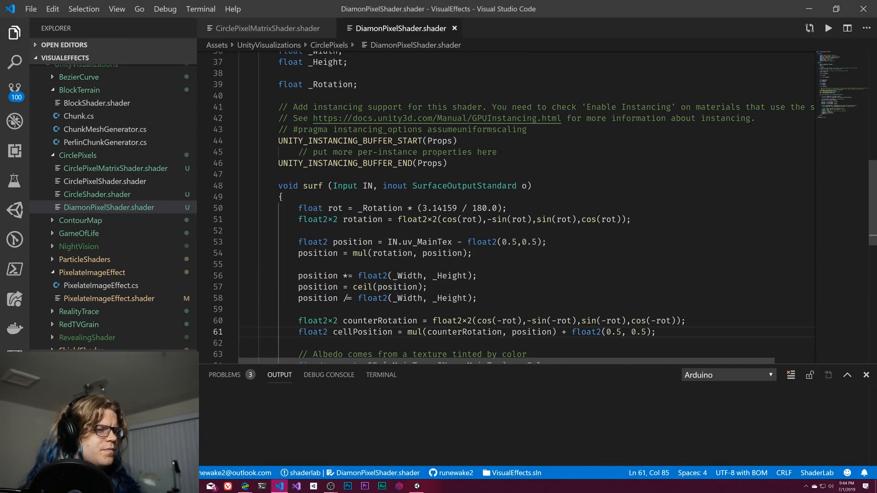
left_click(268, 28)
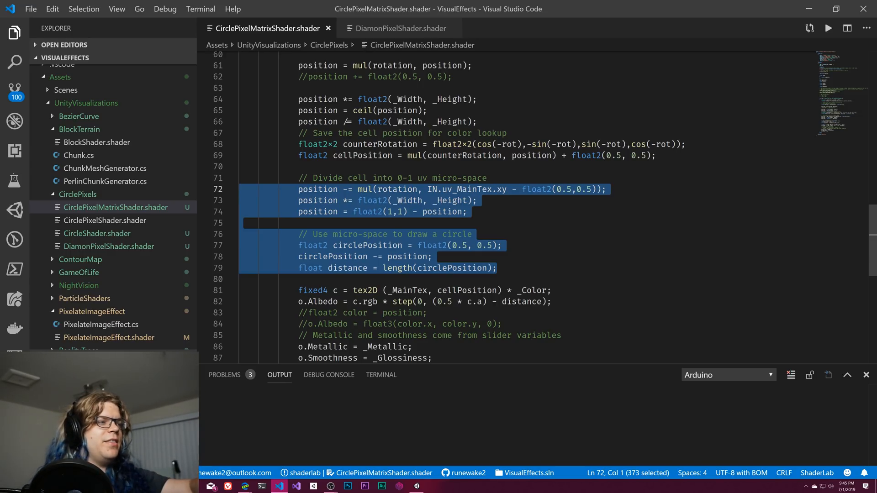
Select CirclePixelMatrixShader lines 72–79 covering the circle micro-space and drawing code
left_click(227, 246)
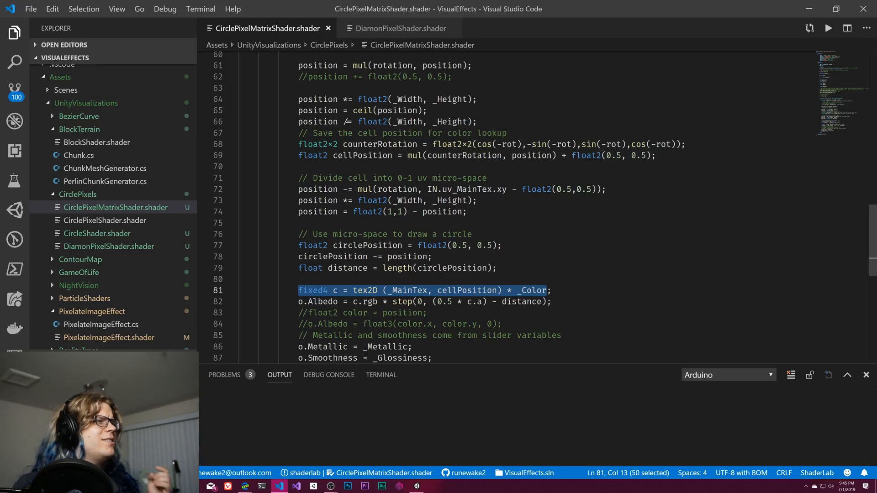
Bring up DiamonPixelShader with its surf function's fixed4 c = tex2D line in view
left_click(400, 28)
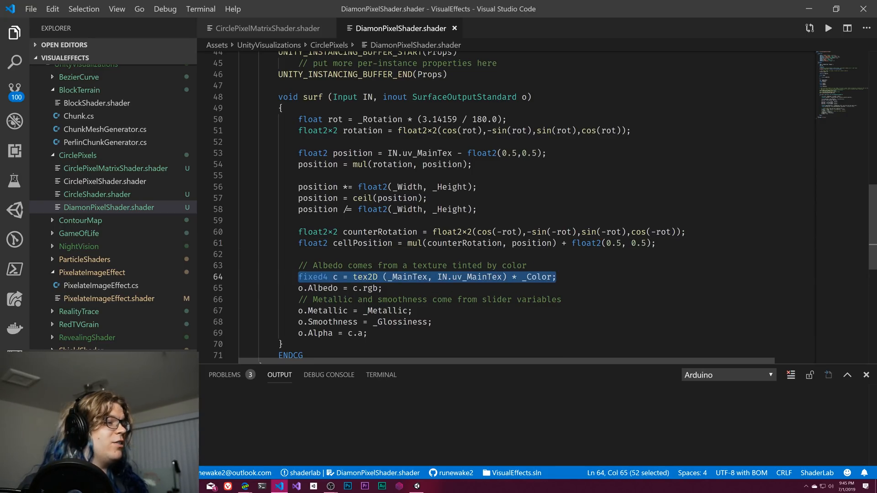
Replace IN.uv_MainTex with cellPosition in the tex2D call on line 64 and save
type("cellPosition")
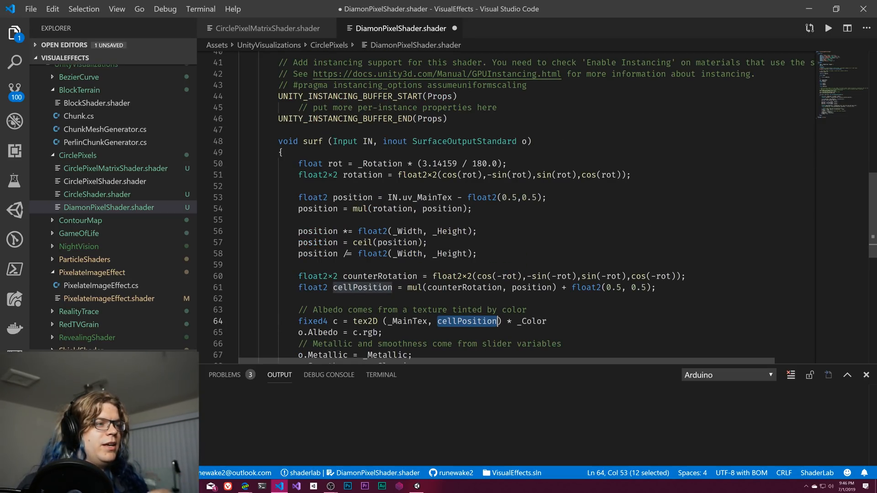
double_click(418, 197)
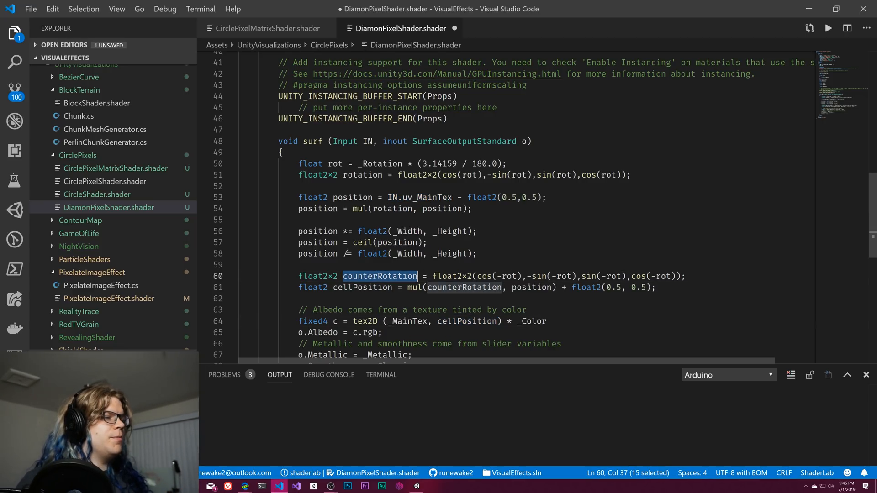
left_click(375, 275)
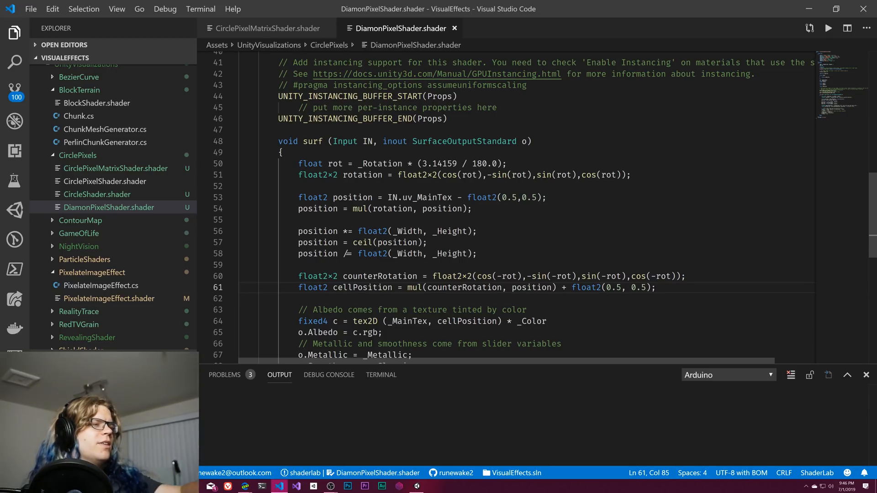
left_click_drag(299, 242, 475, 254)
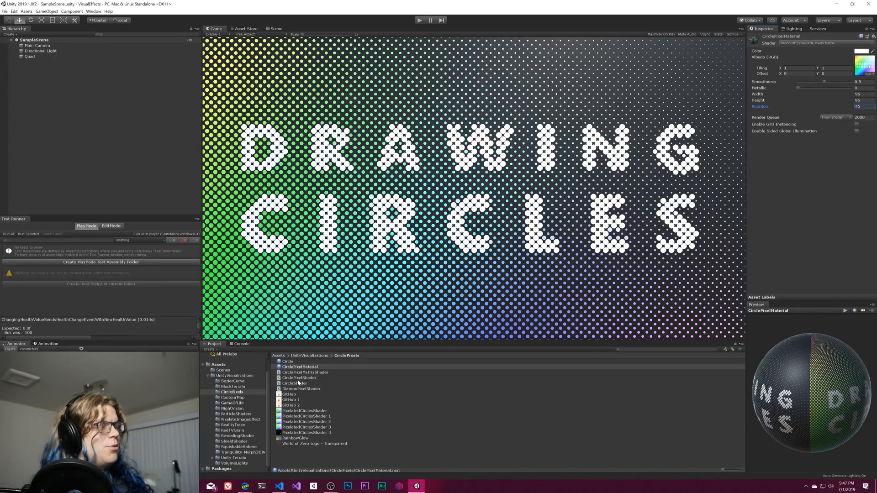
Switch CirclePixelMaterial to Custom/DiamondPixelShader and drag its Rotation to about 29
left_click(301, 389)
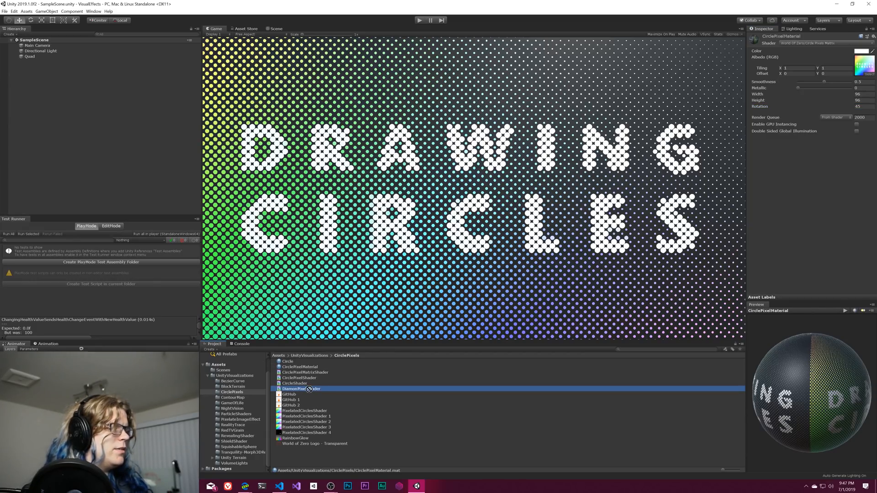
left_click(301, 366)
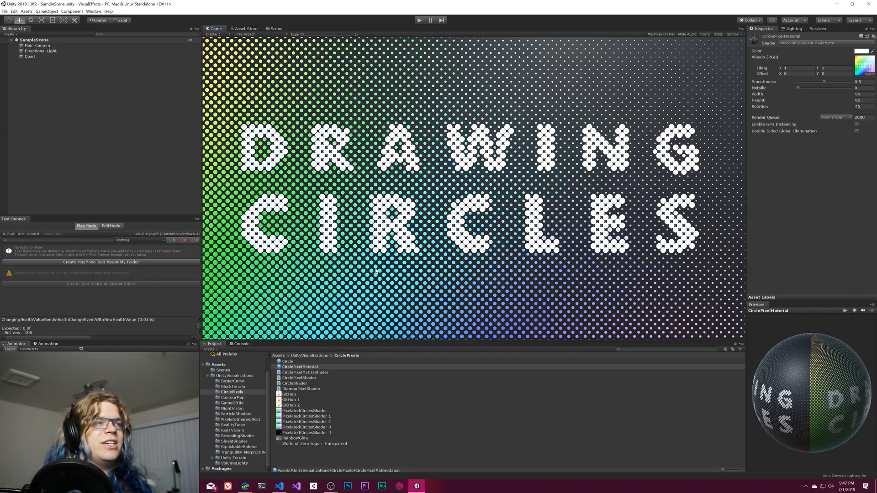
left_click(301, 366)
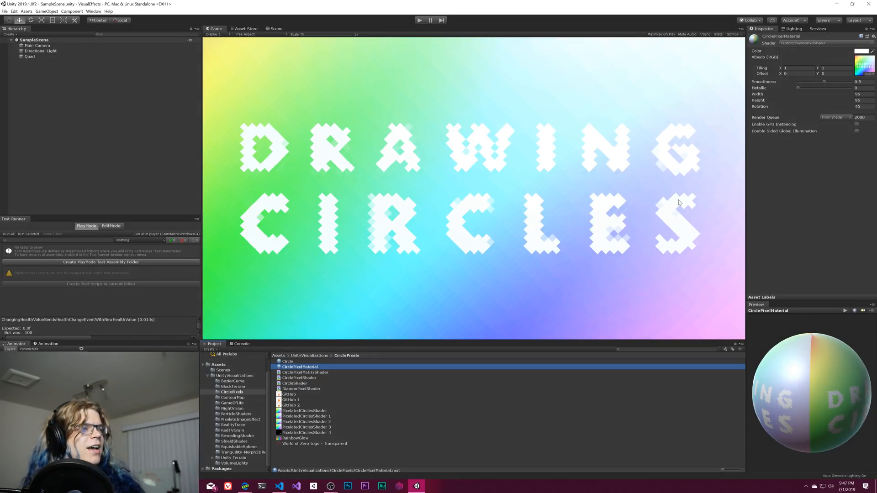
mouse_move(438, 101)
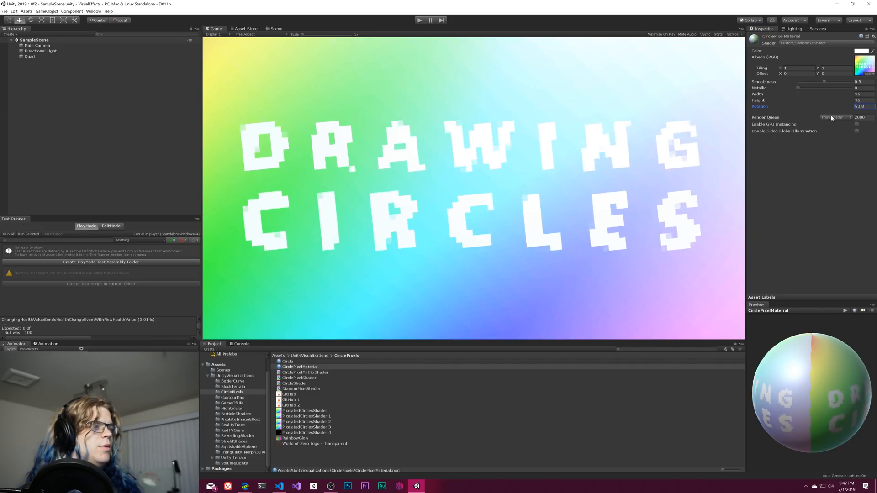
left_click_drag(833, 117, 867, 112)
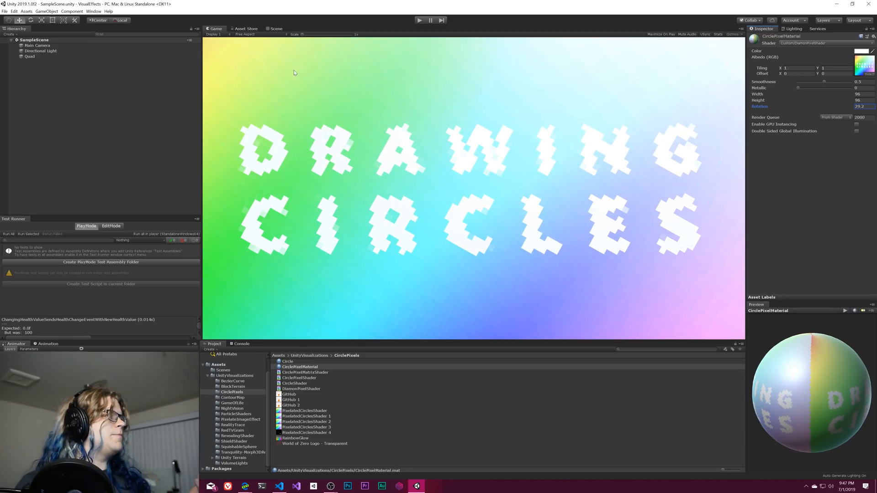
left_click(275, 29)
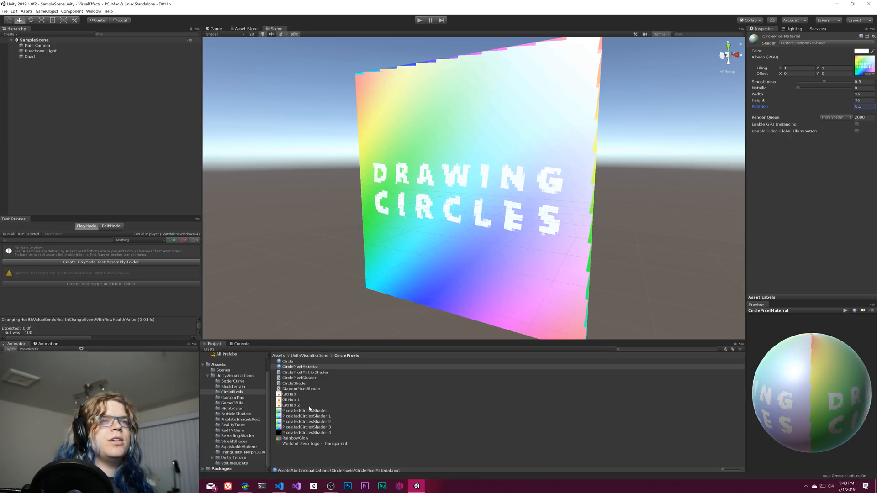
Change the PixelatedCirclesShader 1 texture's Wrap Mode from Repeat to Clamp
left_click(304, 416)
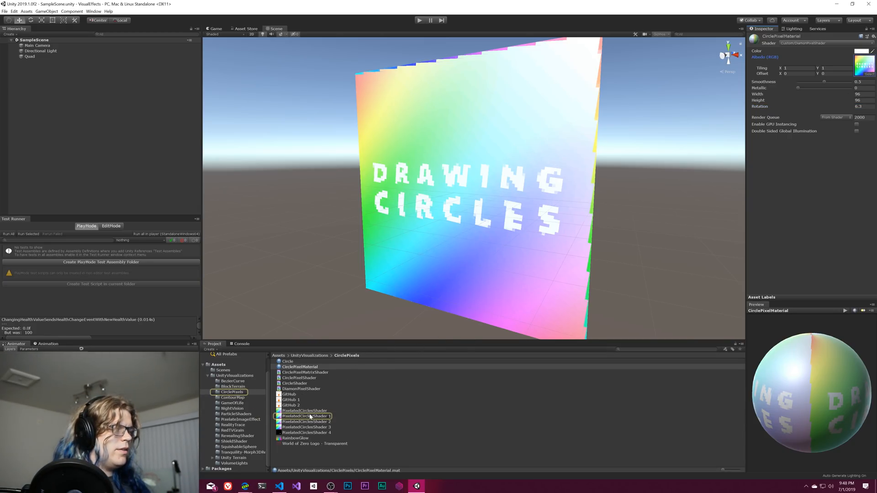
left_click(306, 416)
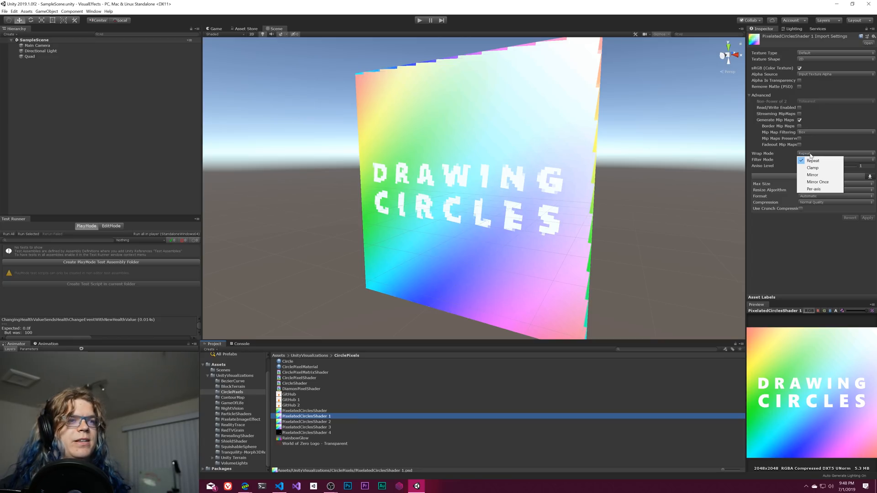
mouse_move(812, 168)
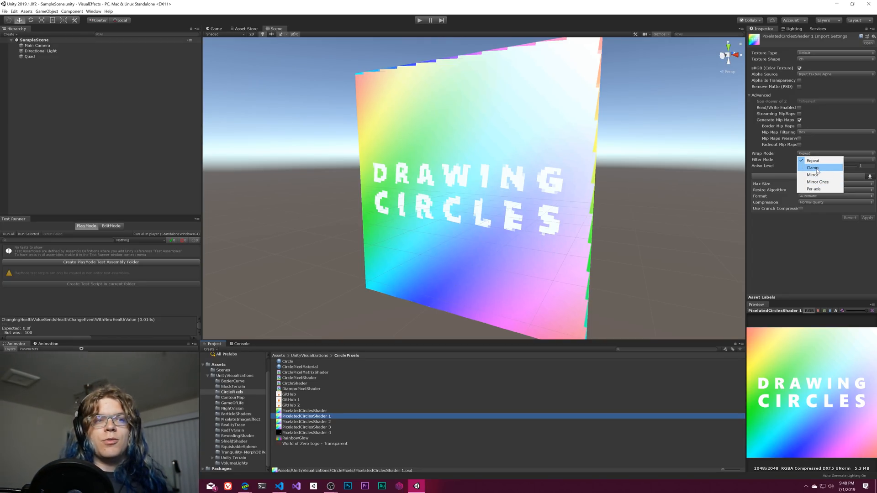
left_click(812, 167)
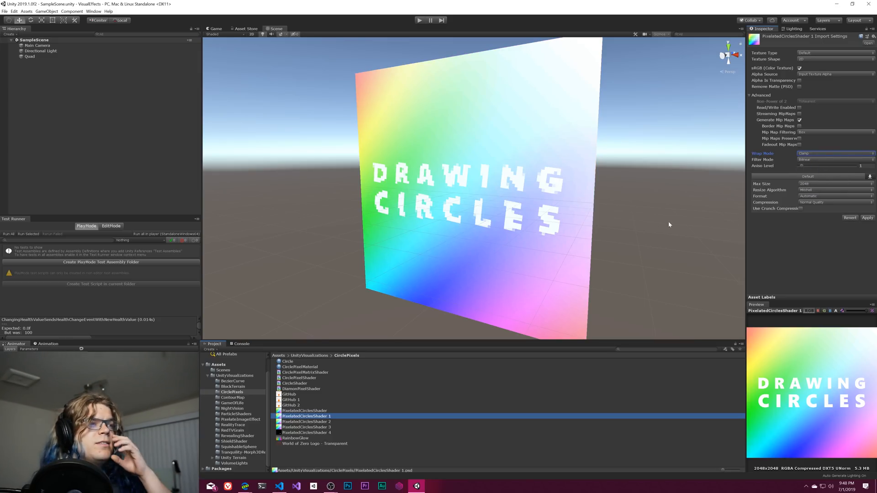
mouse_move(634, 205)
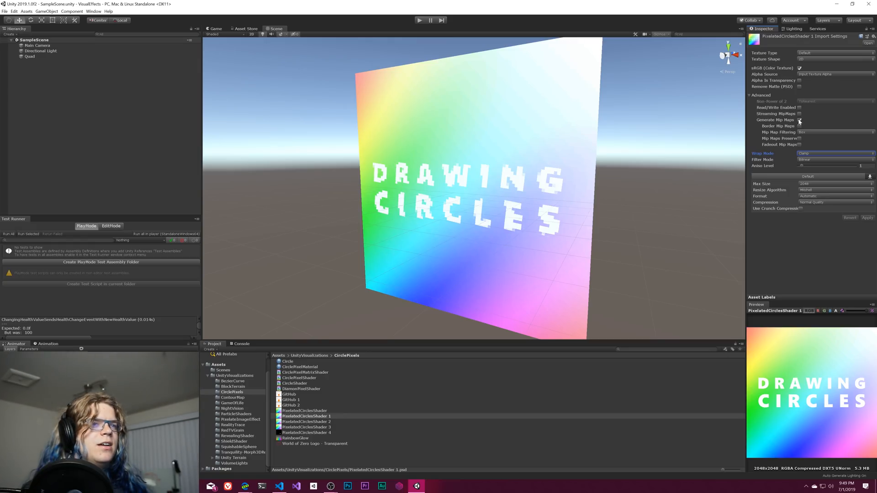
Turn off Generate Mip Maps and set Filter Mode to Point (no filter), then view the game
left_click(799, 120)
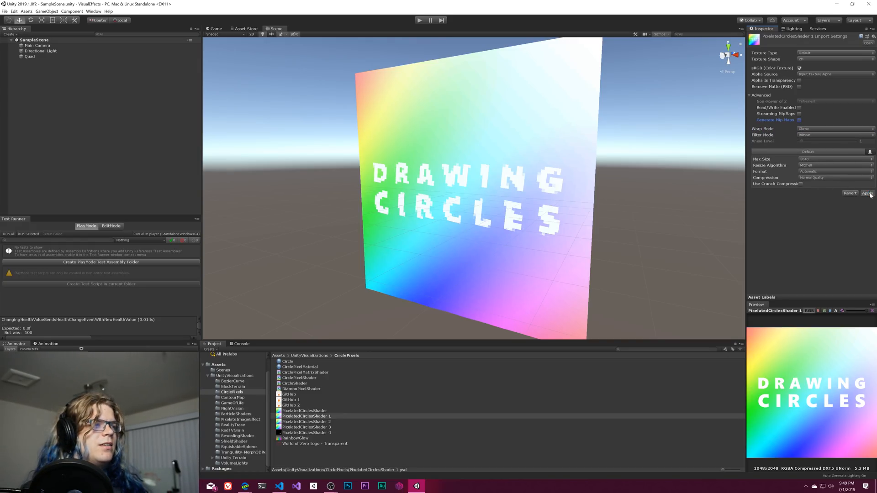
left_click(867, 193)
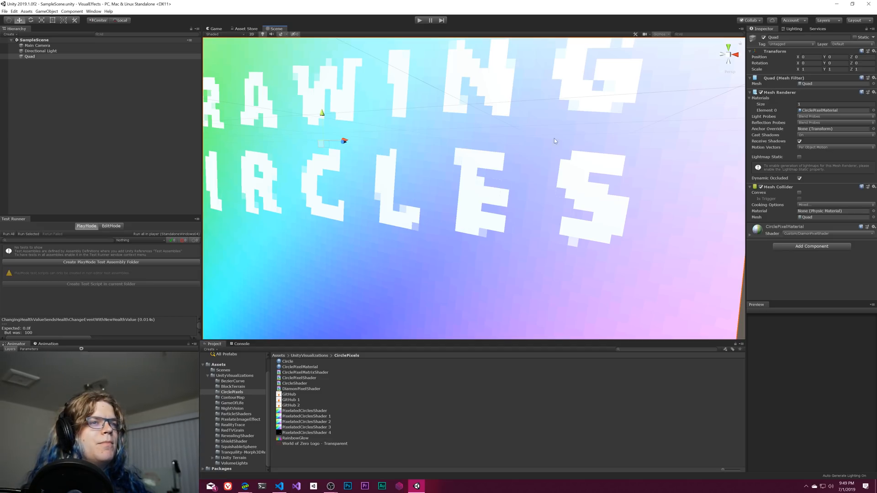
left_click(304, 416)
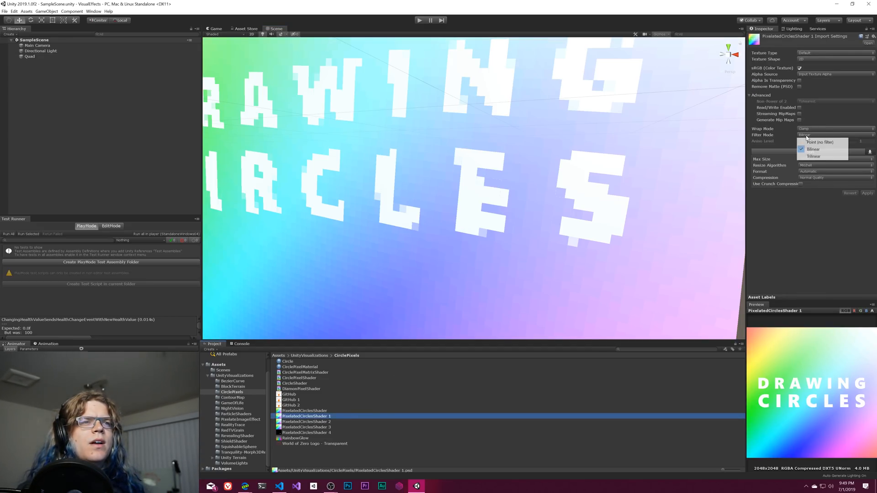
left_click(819, 141)
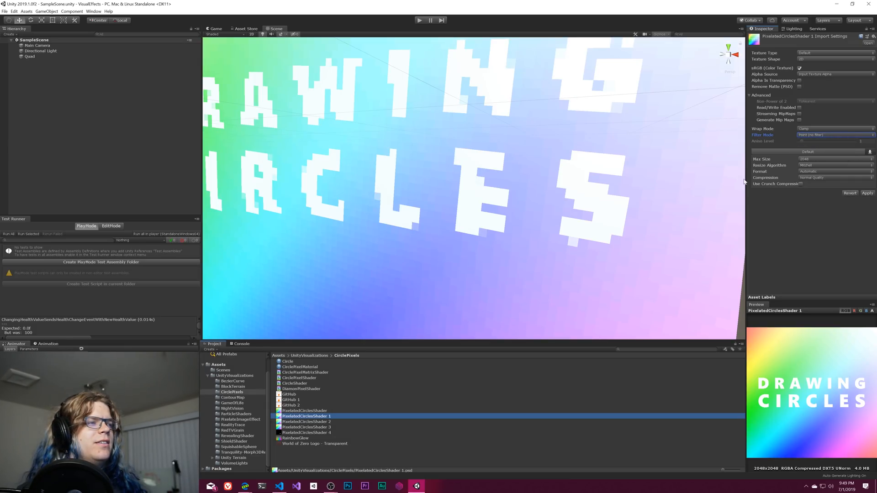
mouse_move(813, 143)
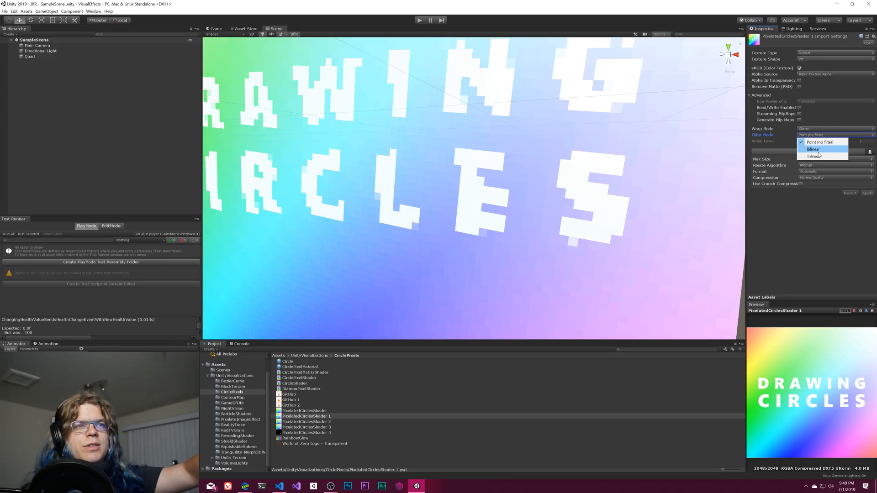
mouse_move(657, 194)
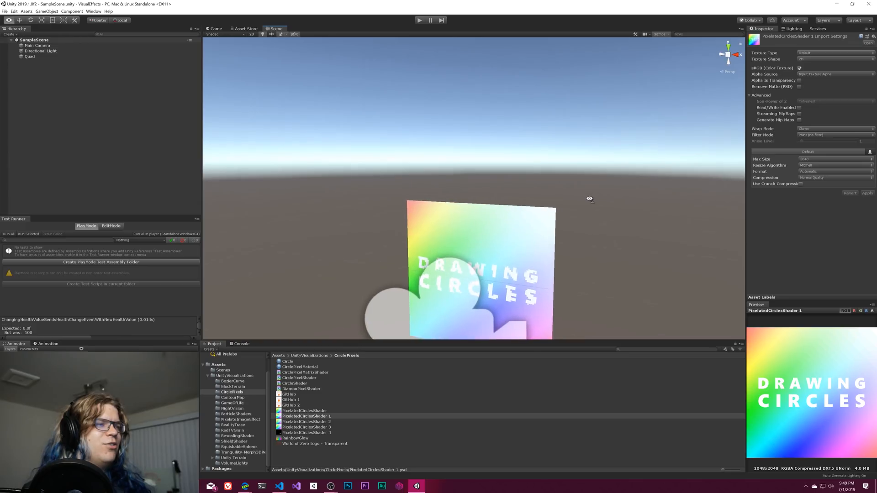
left_click(214, 28)
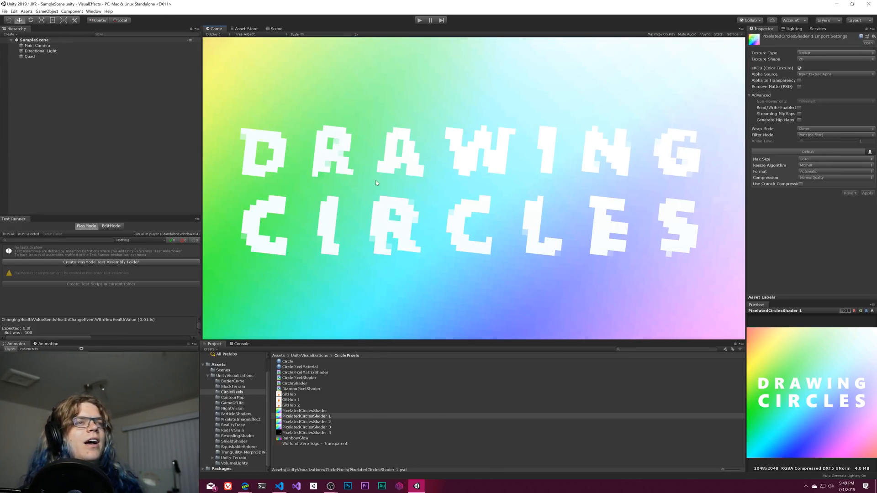
Set the Quad's CirclePixelMaterial Rotation to 45
left_click(29, 57)
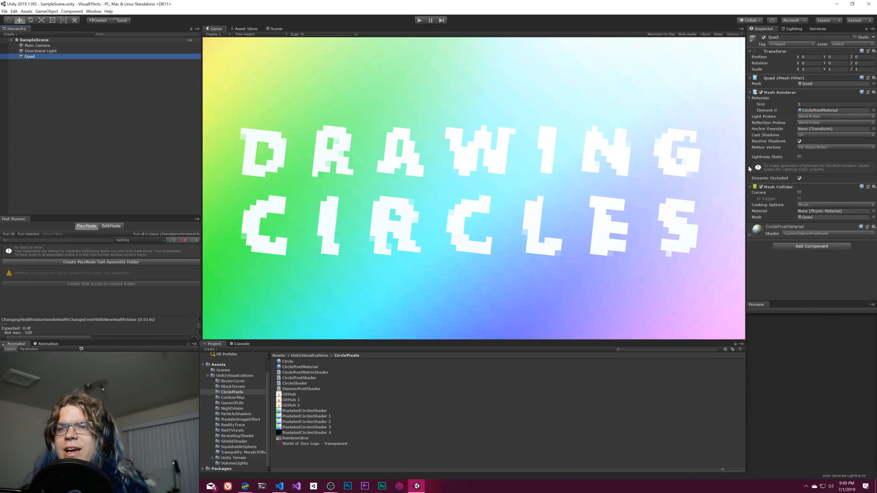
left_click(828, 217)
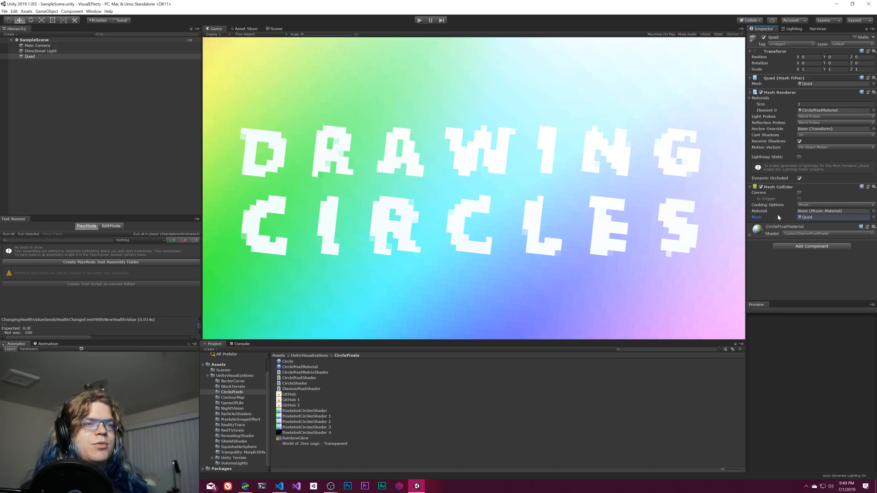
left_click(287, 361)
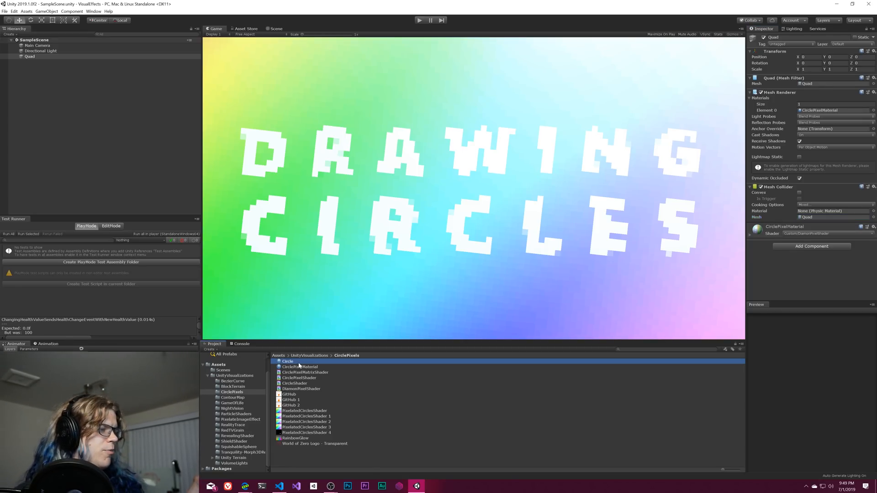
left_click(299, 367)
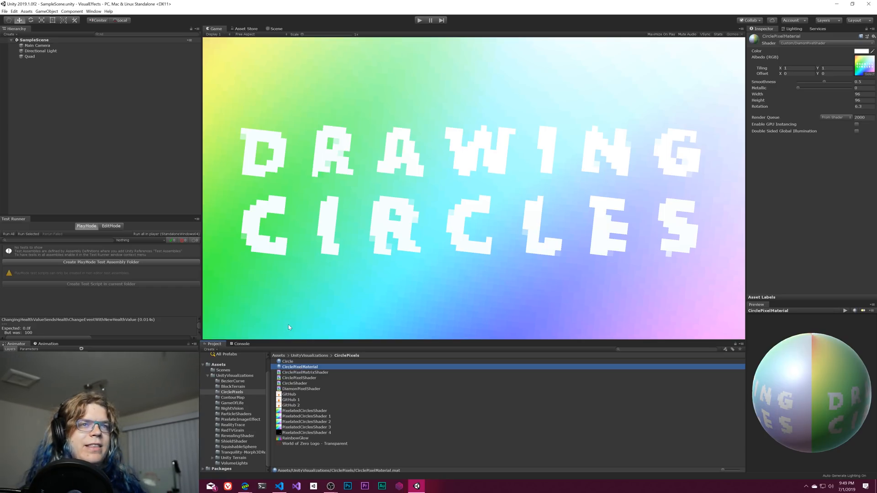
type("45")
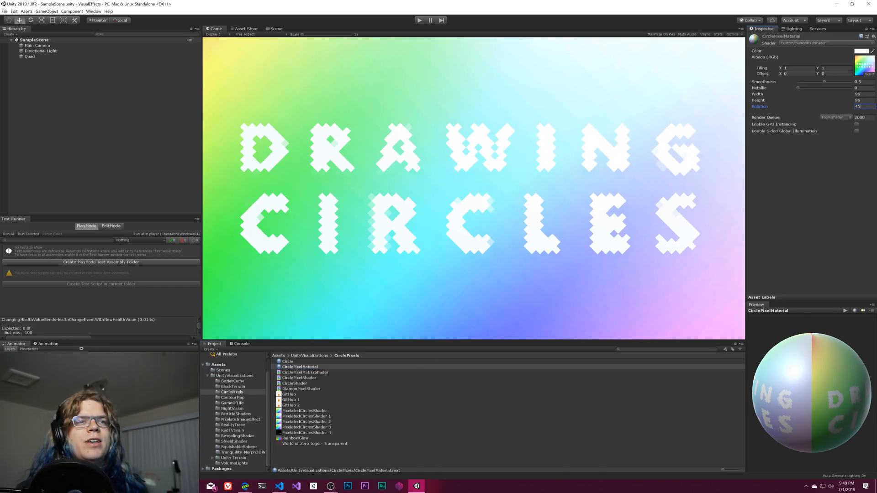
mouse_move(664, 123)
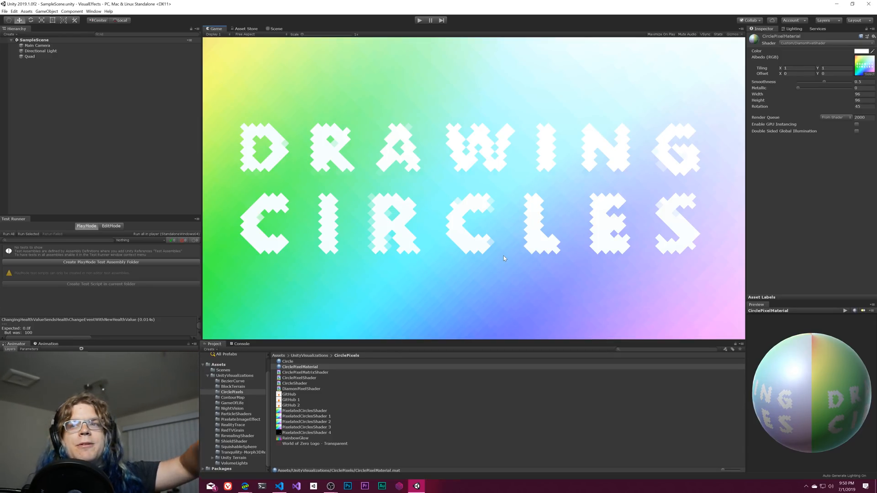
mouse_move(530, 231)
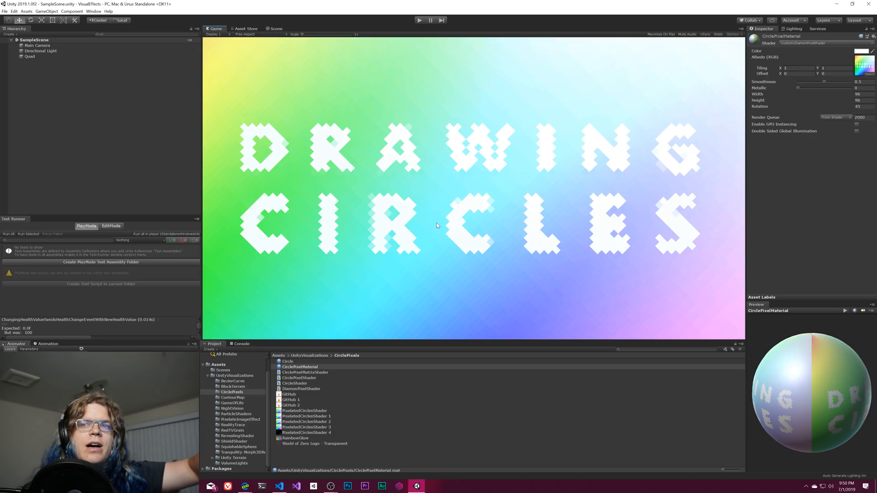
mouse_move(414, 244)
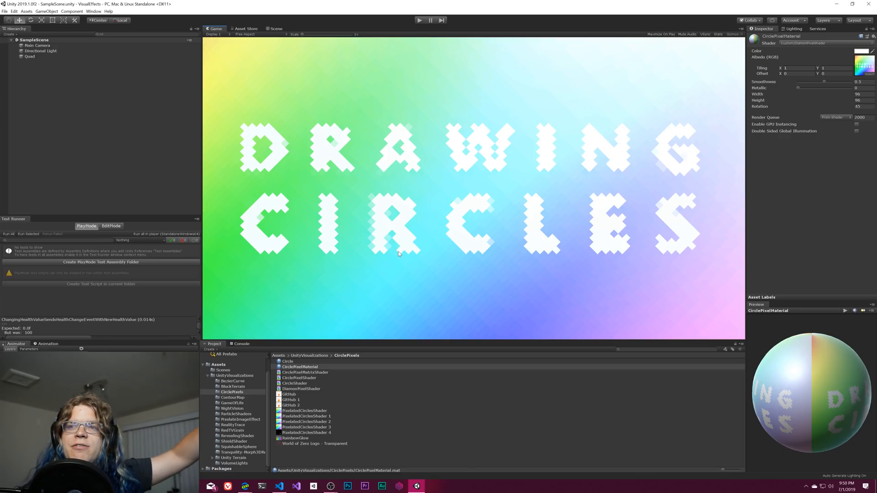
mouse_move(407, 276)
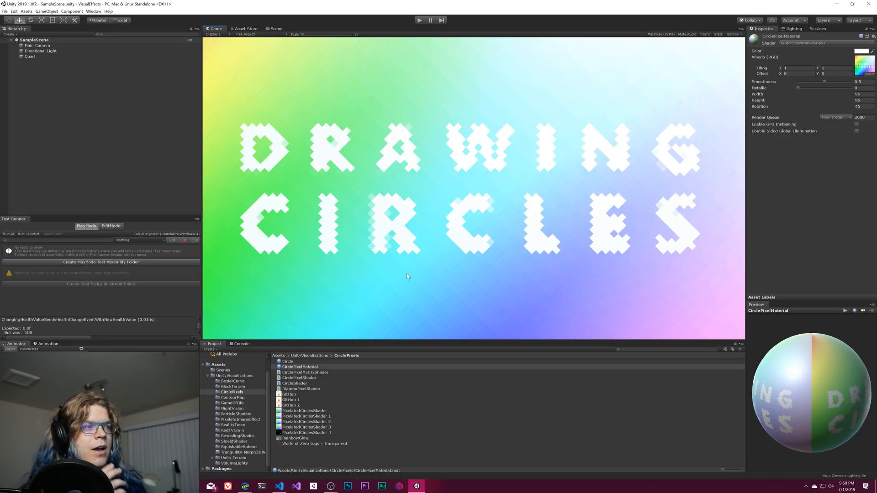